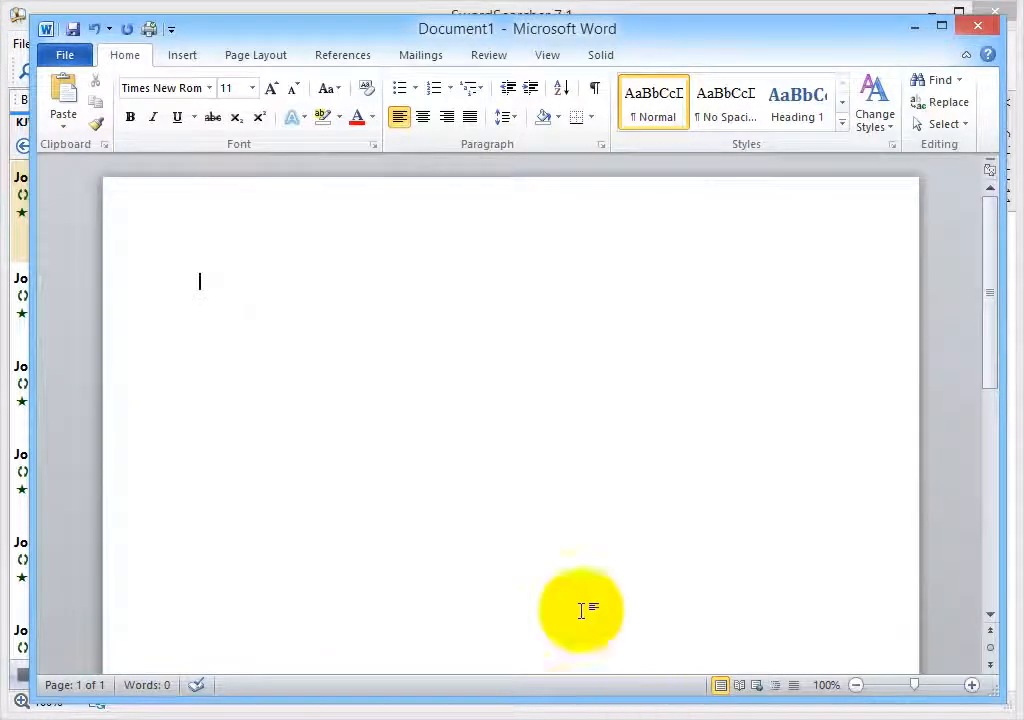
mouse_move(545, 573)
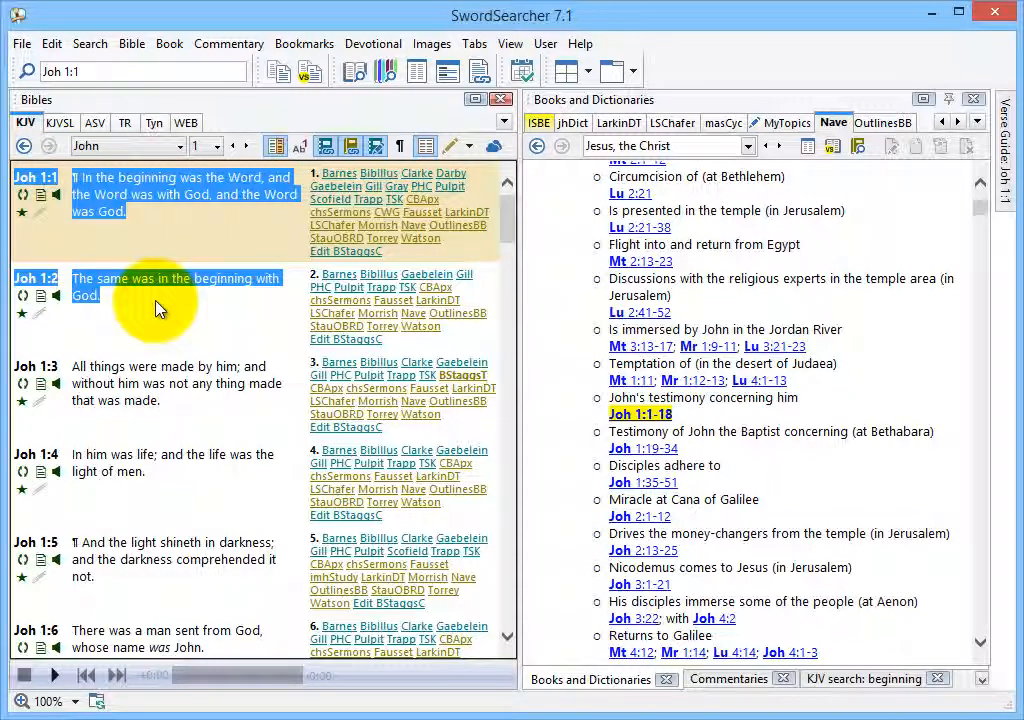
Copy the selected KJV John 1:1–2 verses to the clipboard with Ctrl+C.
key(ctrl+c)
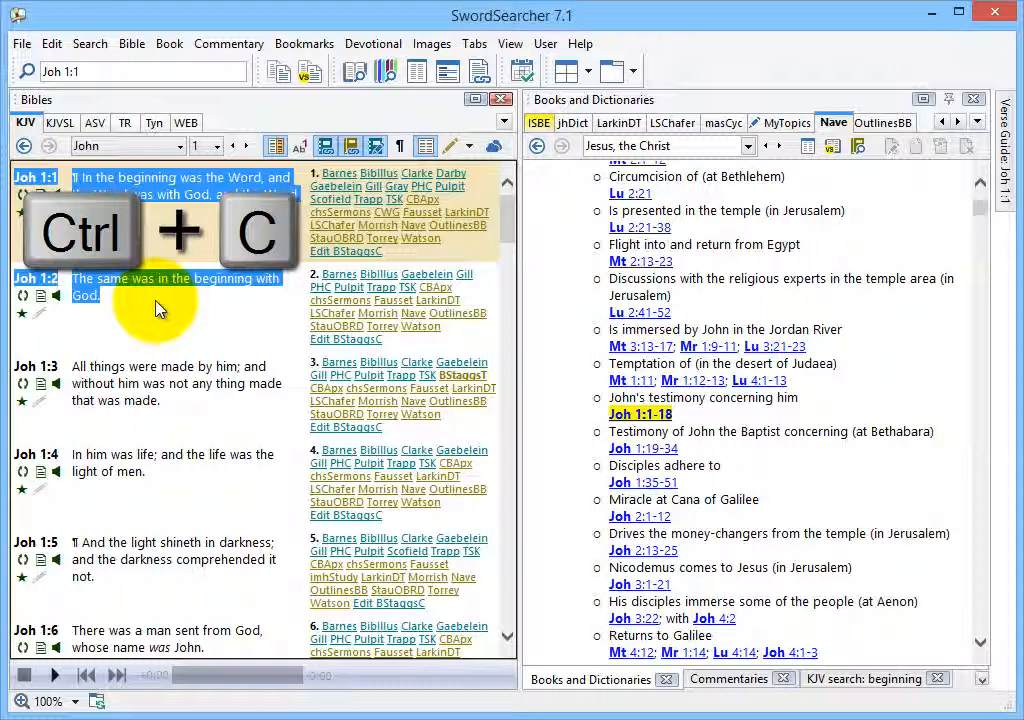
Paste the copied John 1:1–2 verses into the blank Word document.
key(ctrl+c)
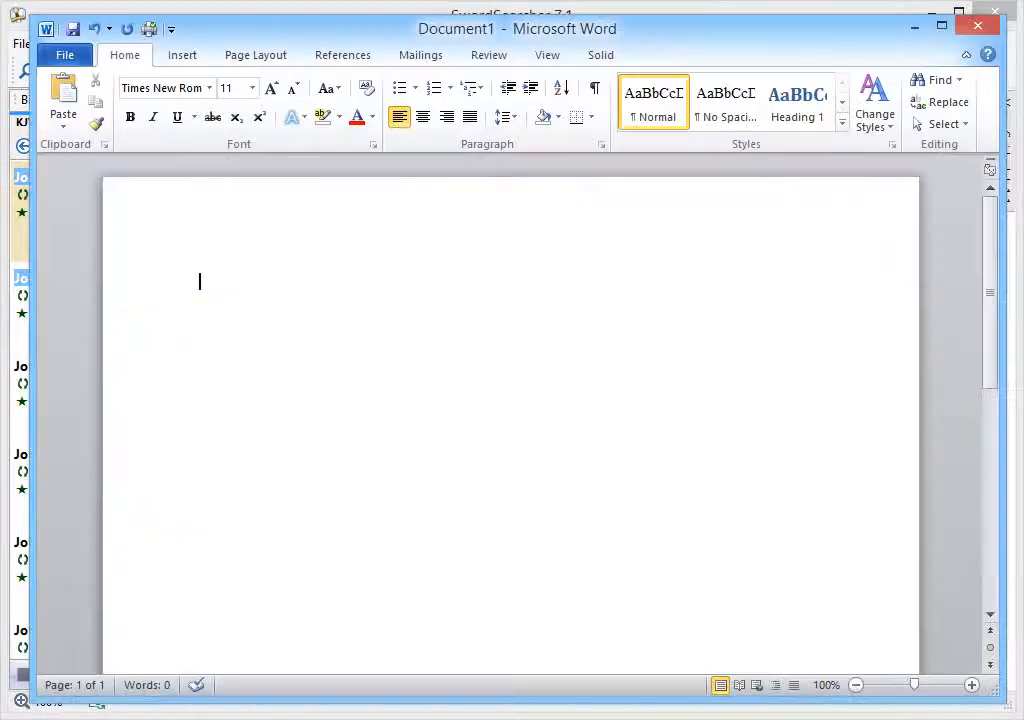
key(ctrl+v)
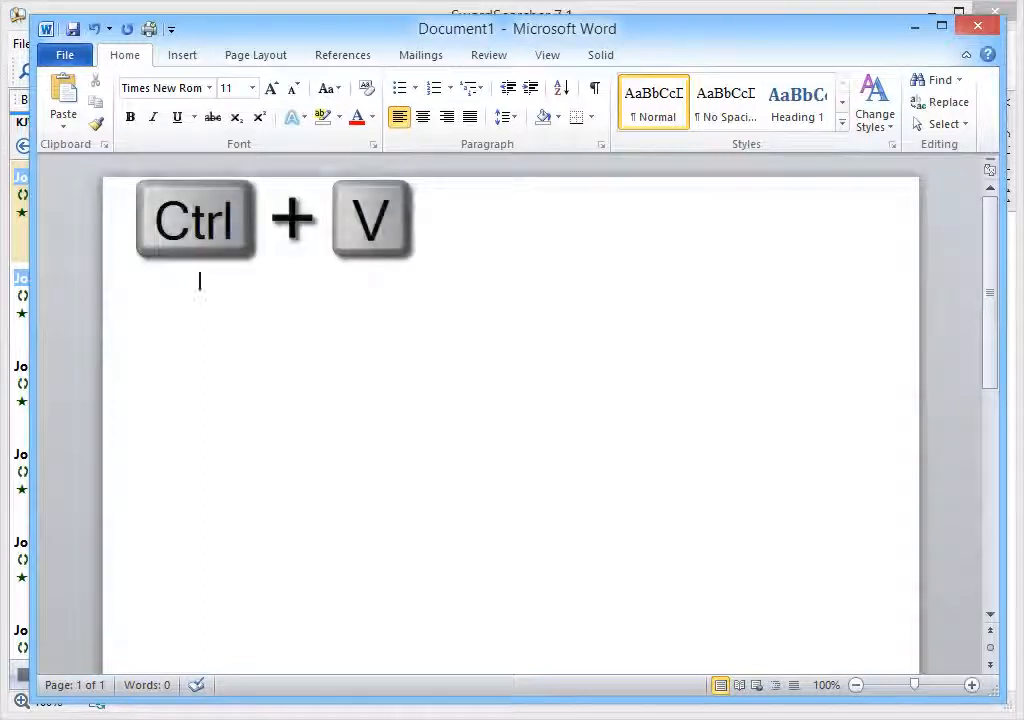
key(ctrl+v)
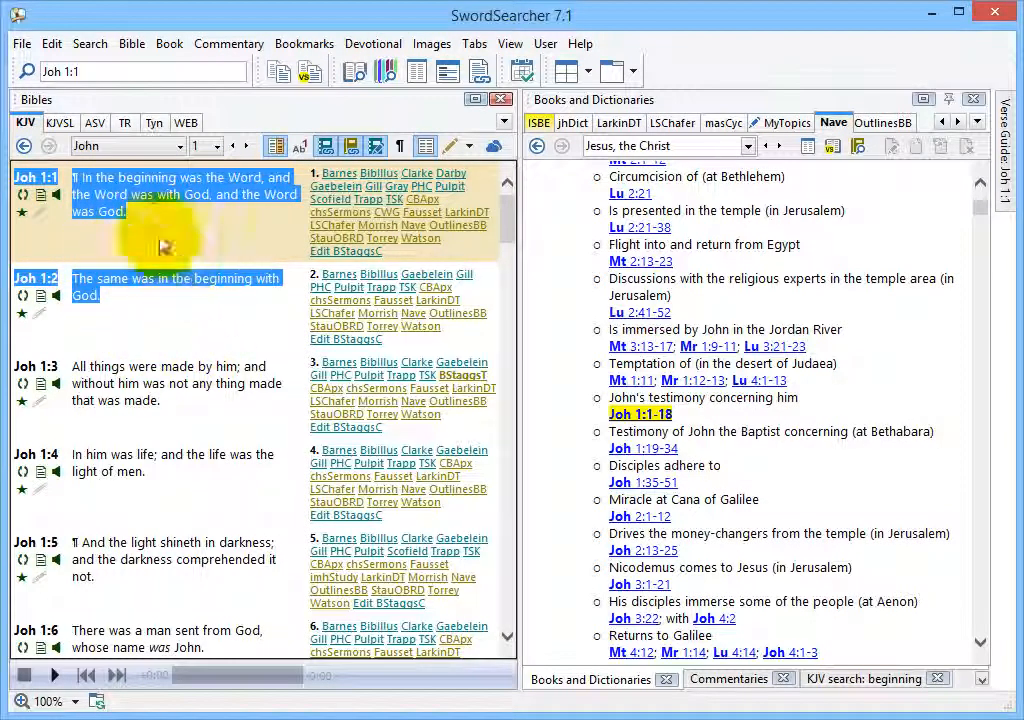
mouse_move(305, 230)
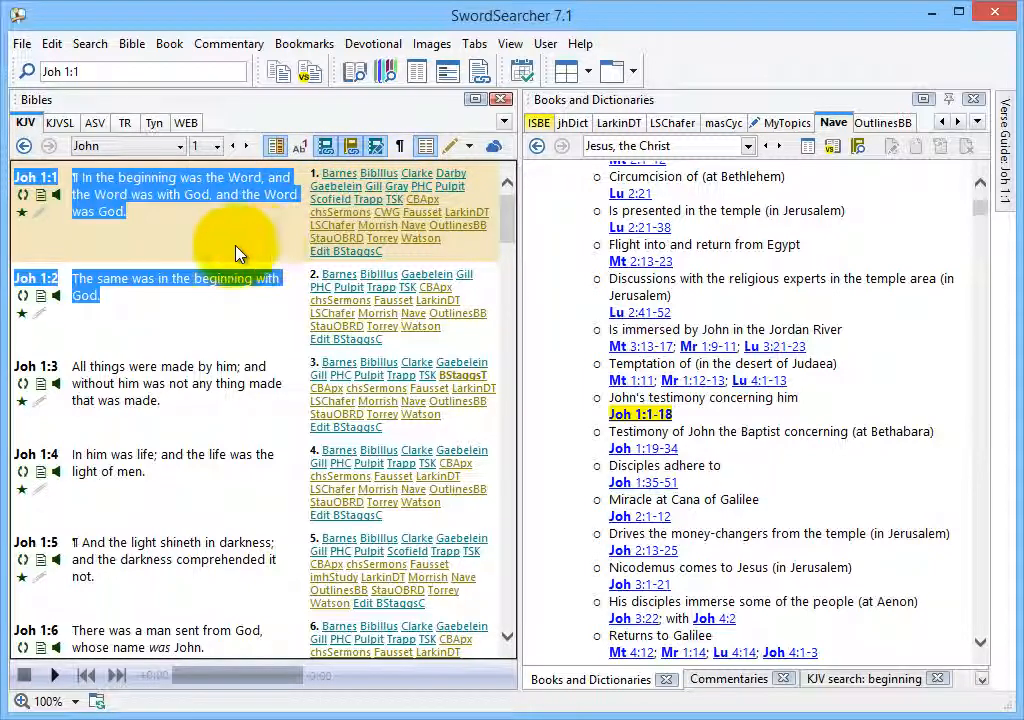
mouse_move(247, 255)
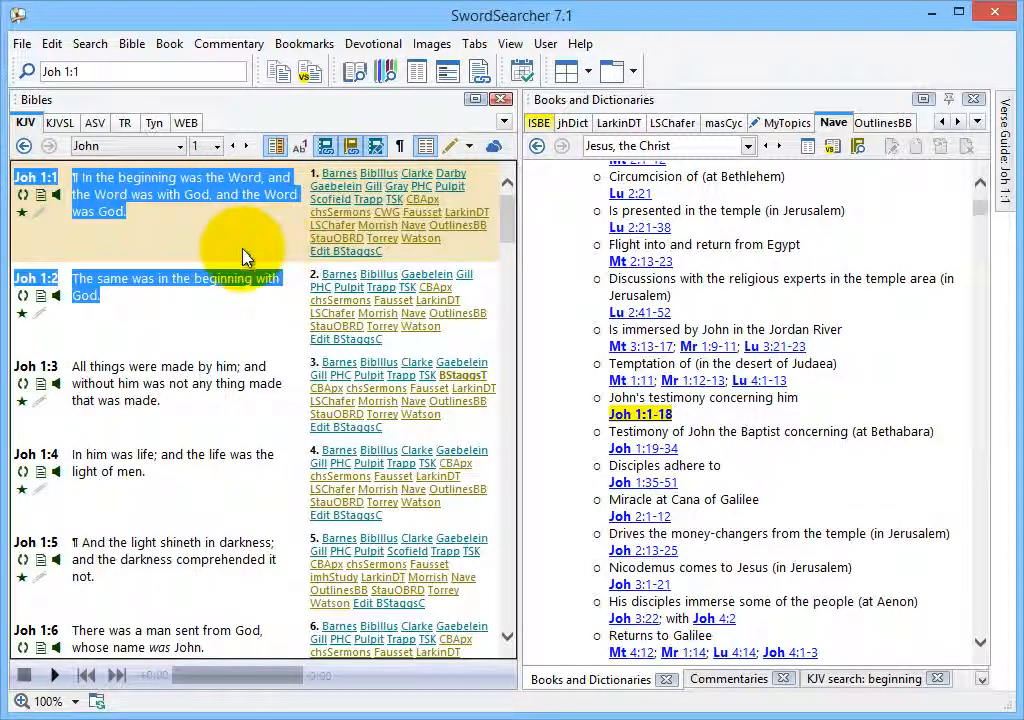
mouse_move(215, 237)
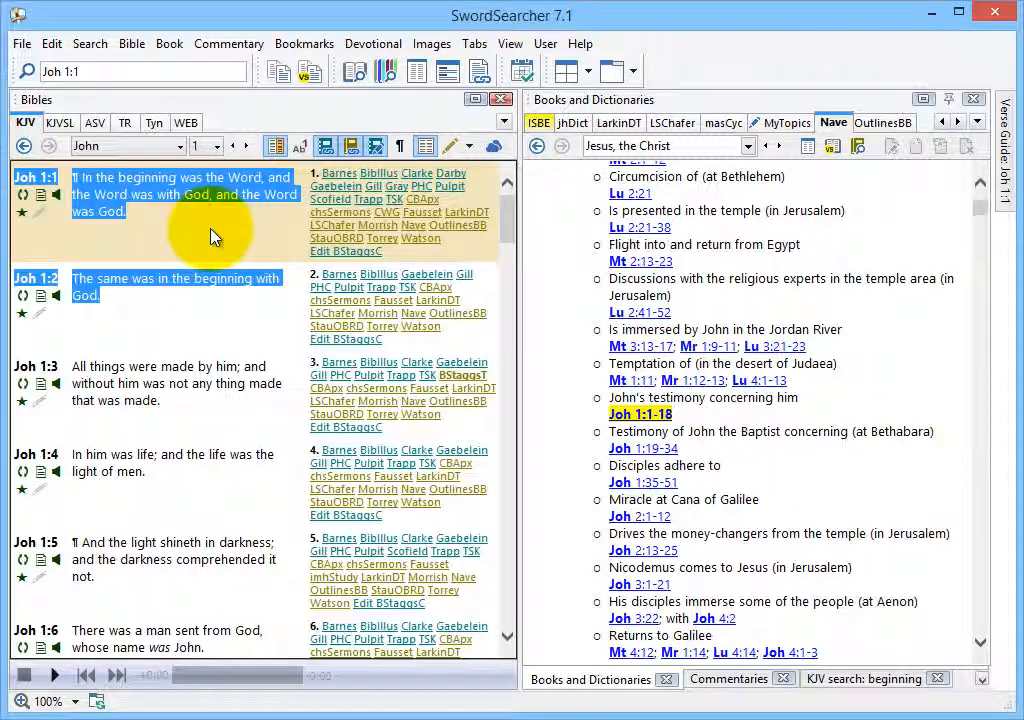
mouse_move(130, 250)
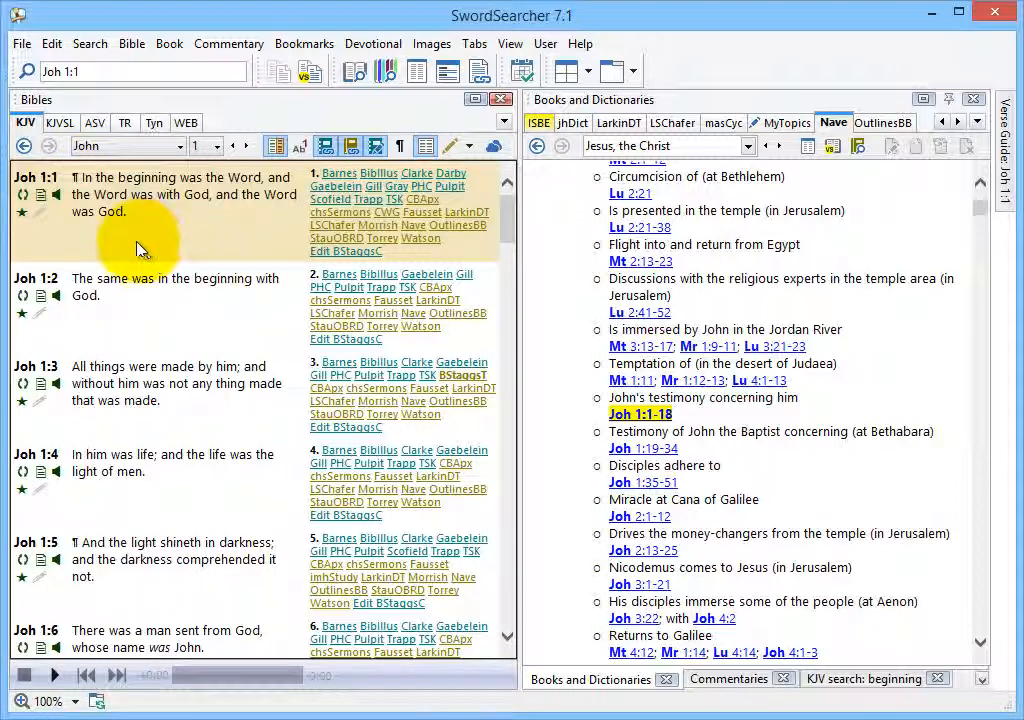
mouse_move(42, 200)
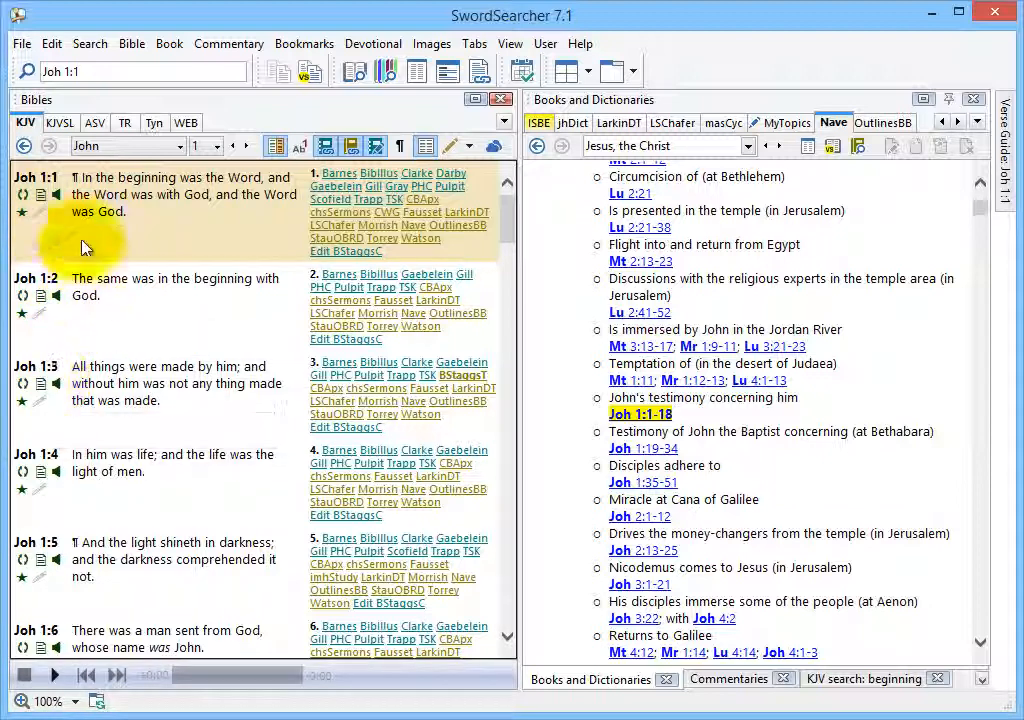
mouse_move(40, 205)
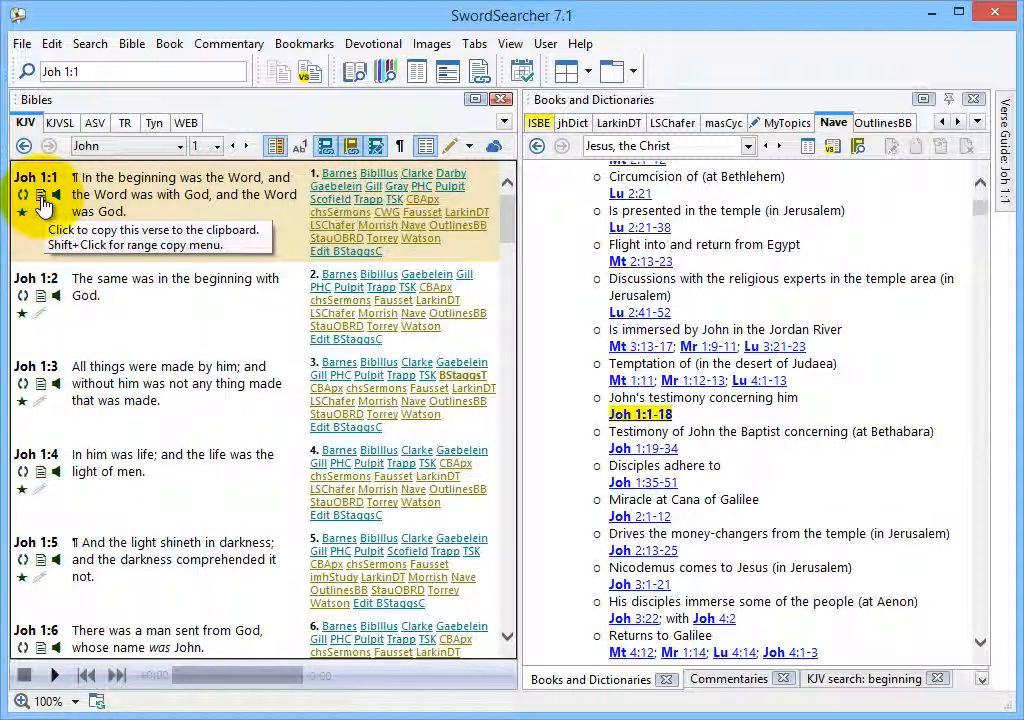
mouse_move(175, 225)
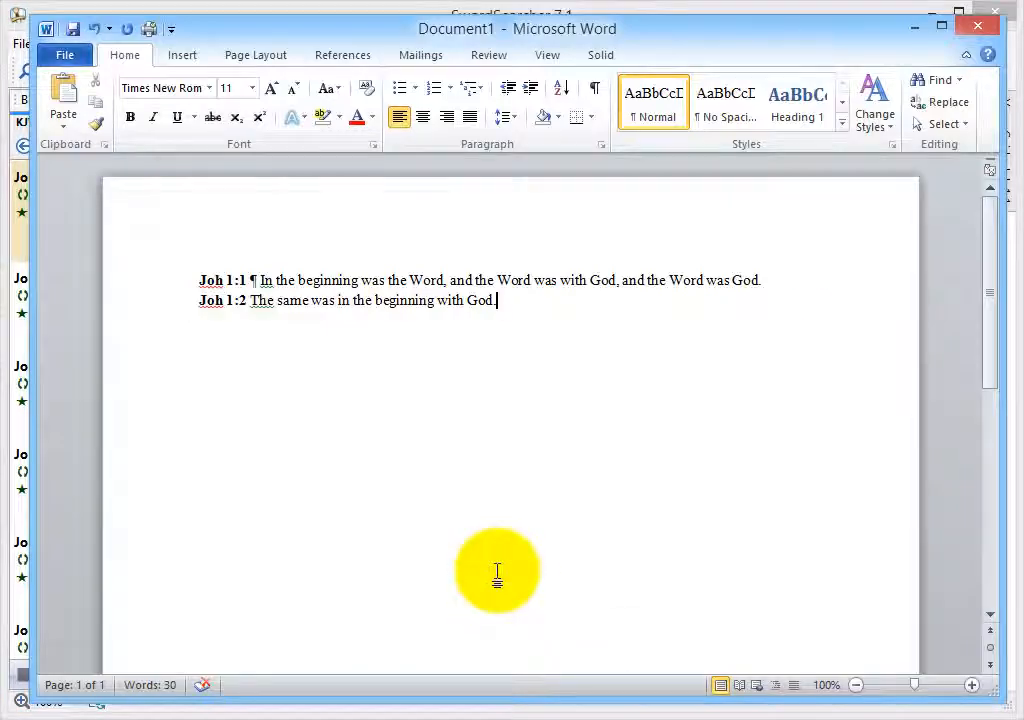
Add blank lines below the pasted John 1:1–2 verses in Word.
key(ctrl+v)
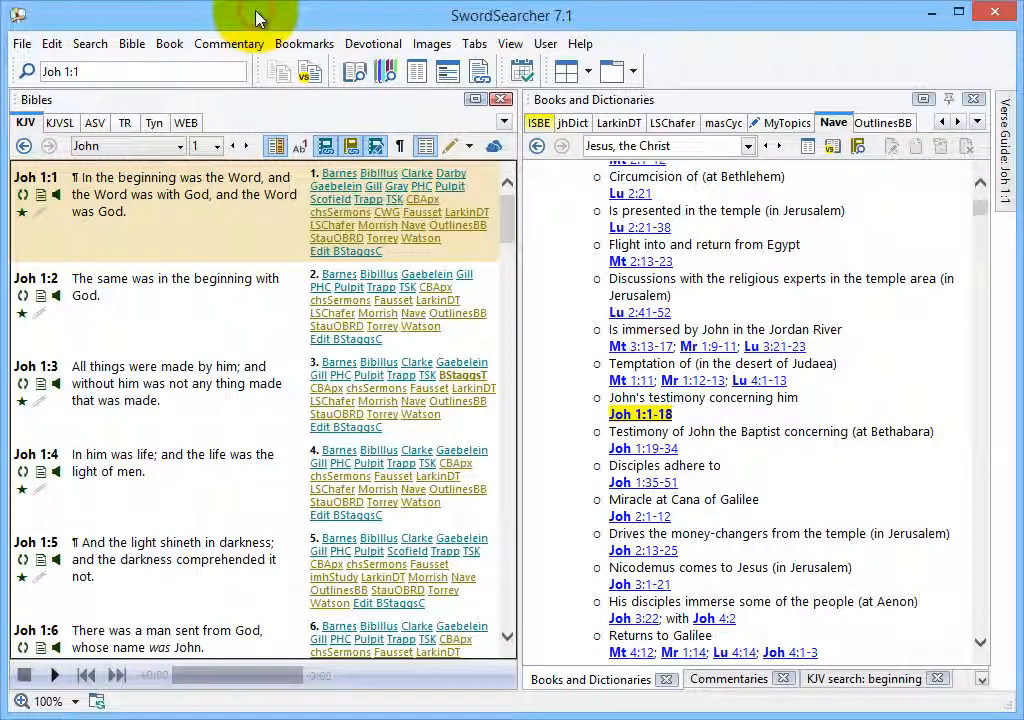
mouse_move(230, 248)
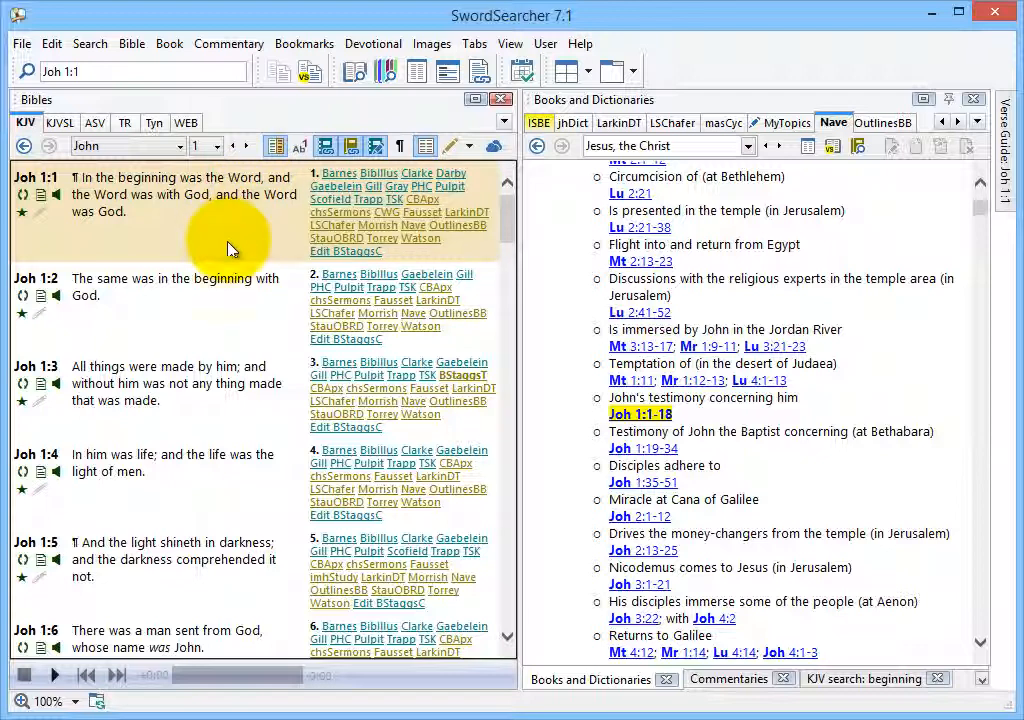
Copy only John 1:1 using the Joh 1:1 copy-verse range menu.
key(shift)
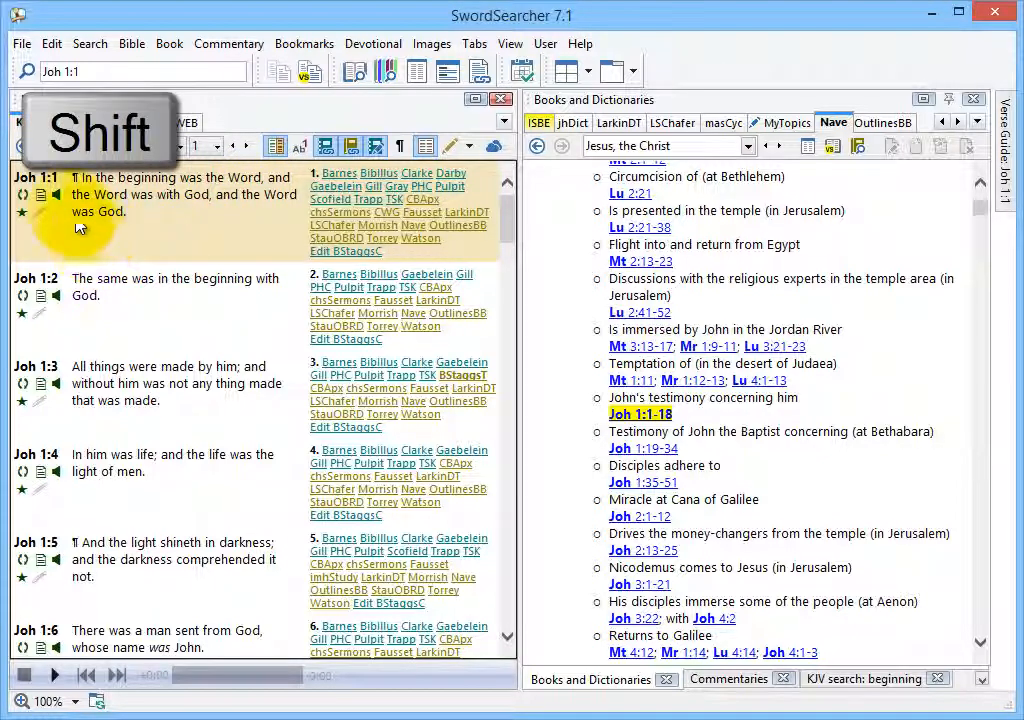
click(25, 194)
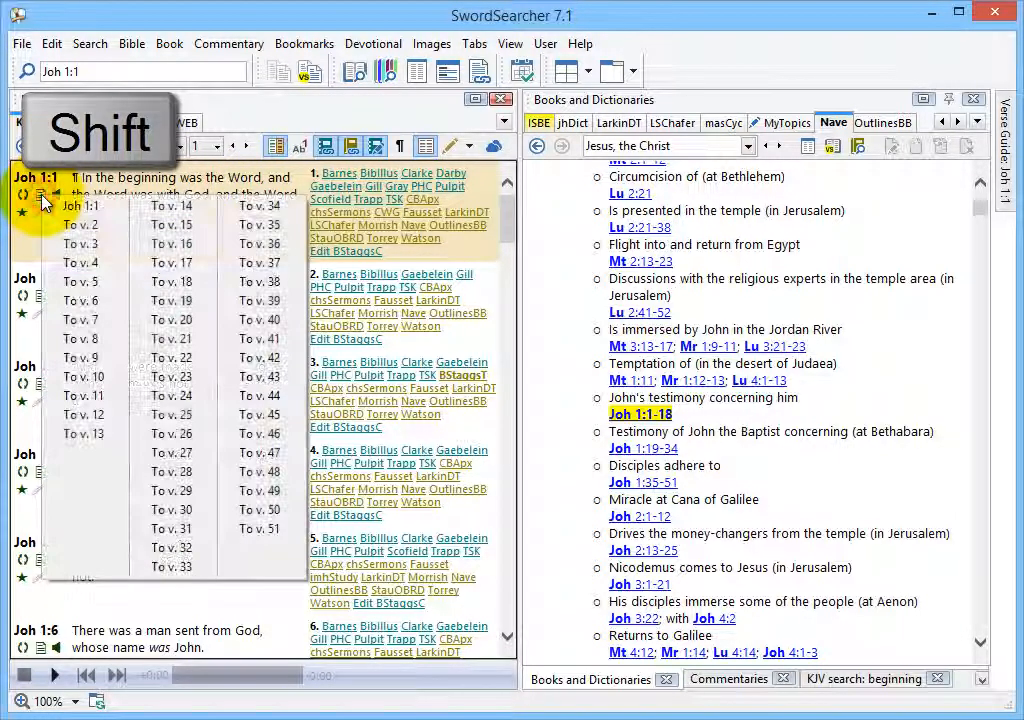
click(81, 224)
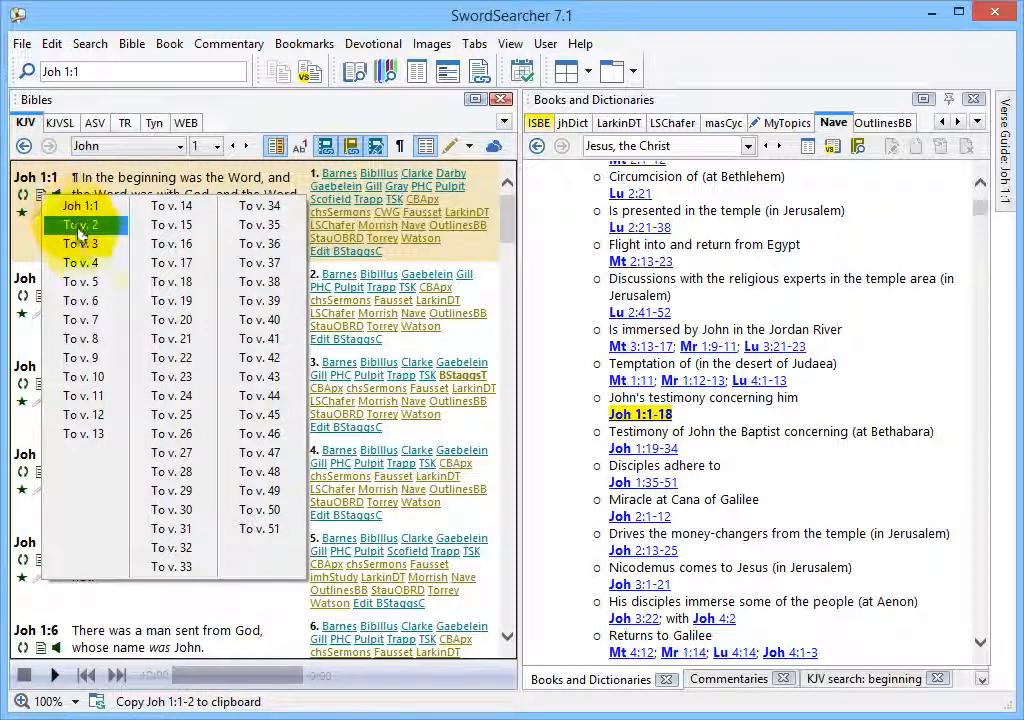
click(79, 262)
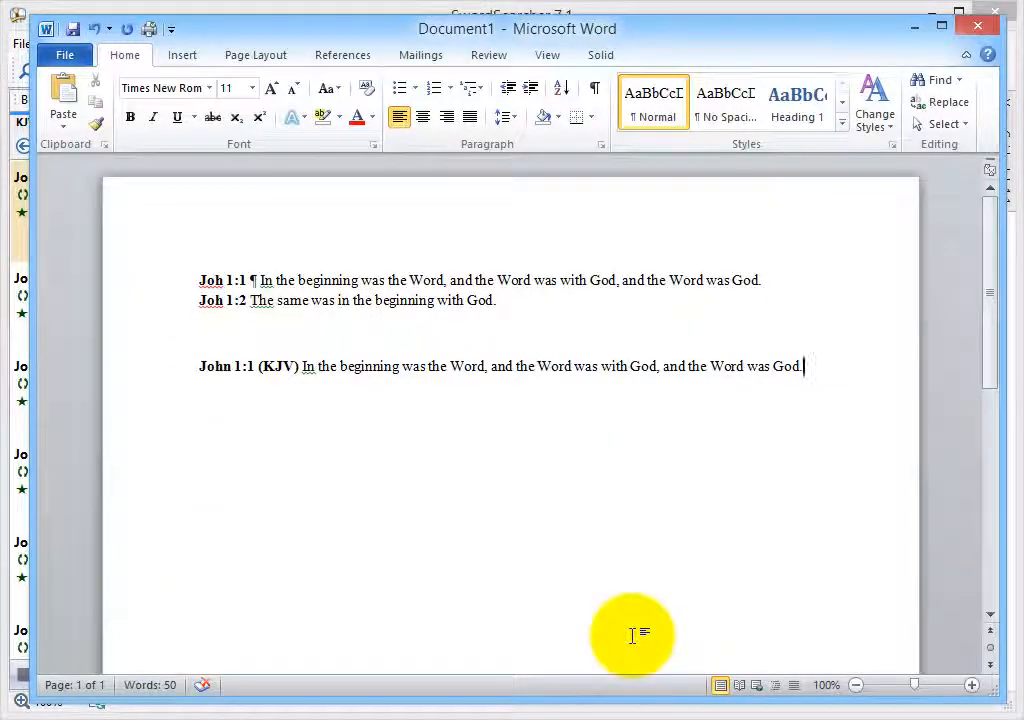
Paste John 1:1 (KJV) below the earlier verses, followed by blank lines.
key(ctrl+v)
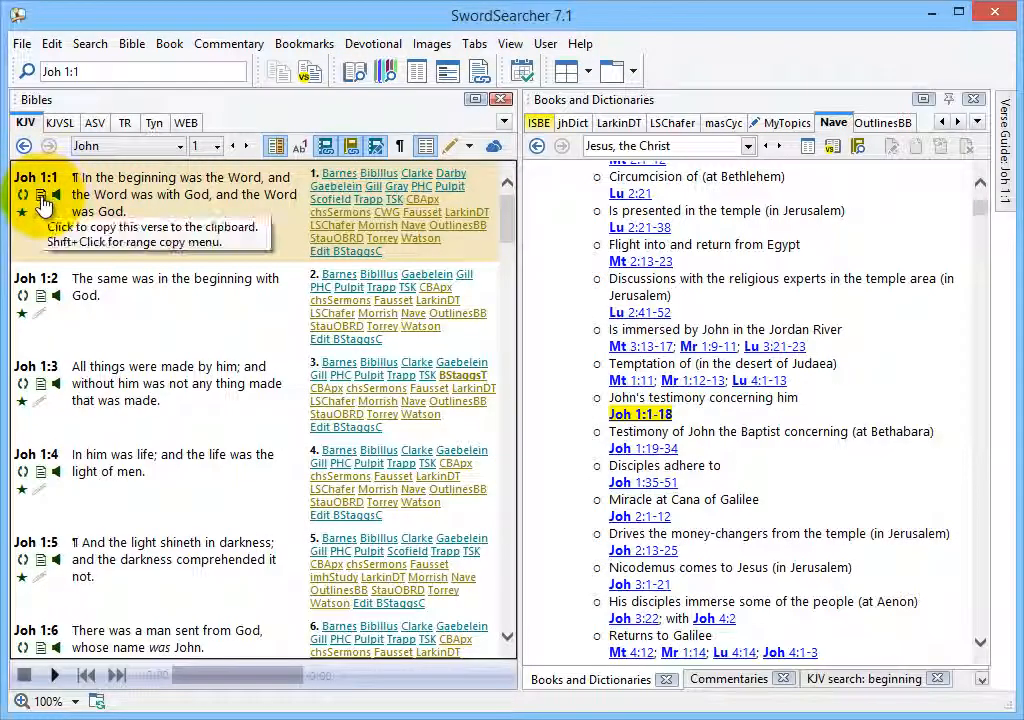
mouse_move(88, 252)
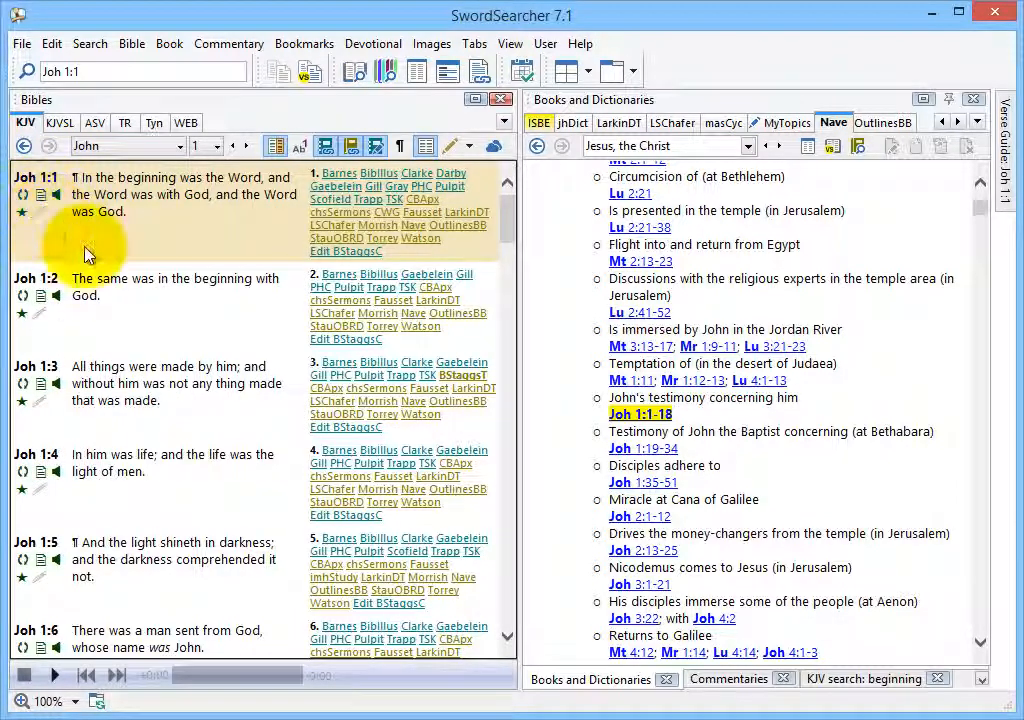
mouse_move(128, 248)
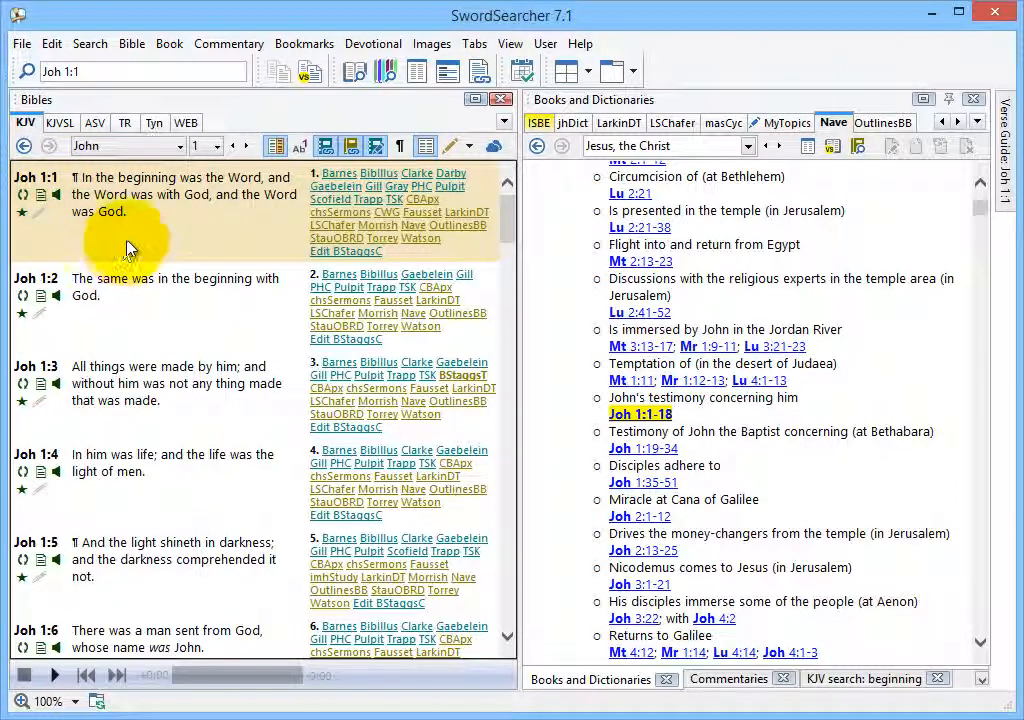
mouse_move(150, 215)
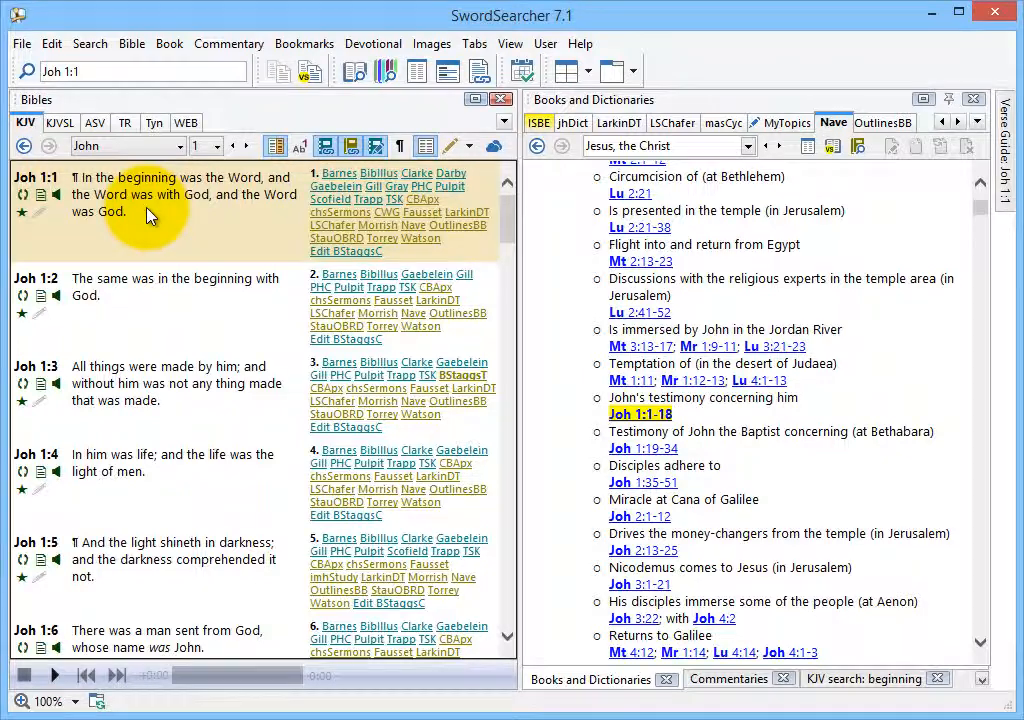
Right-click the John 1 verse text to start selecting through verse 4.
right_click(150, 205)
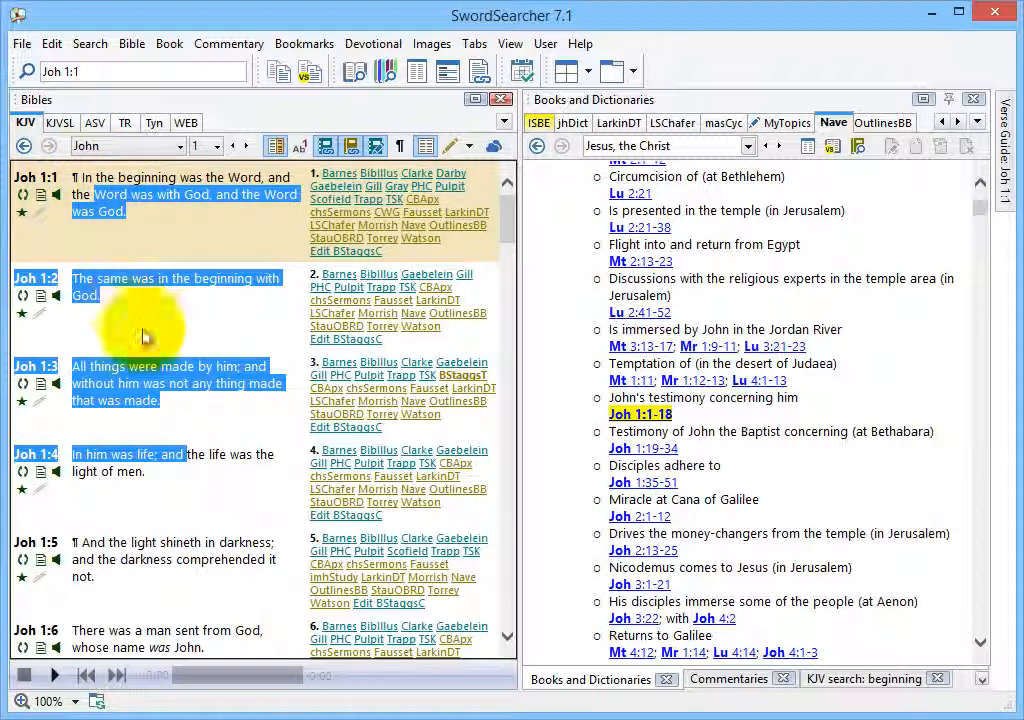
mouse_move(200, 490)
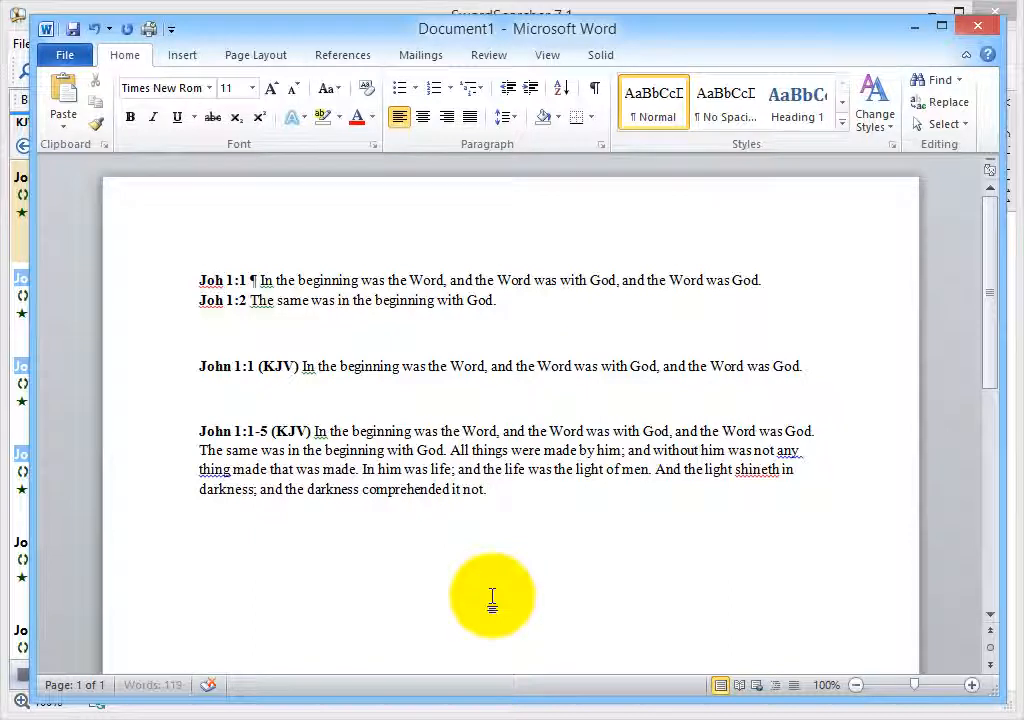
Paste the John 1:1-4 (KJV) passage below the earlier verses in Word.
key(ctrl+v)
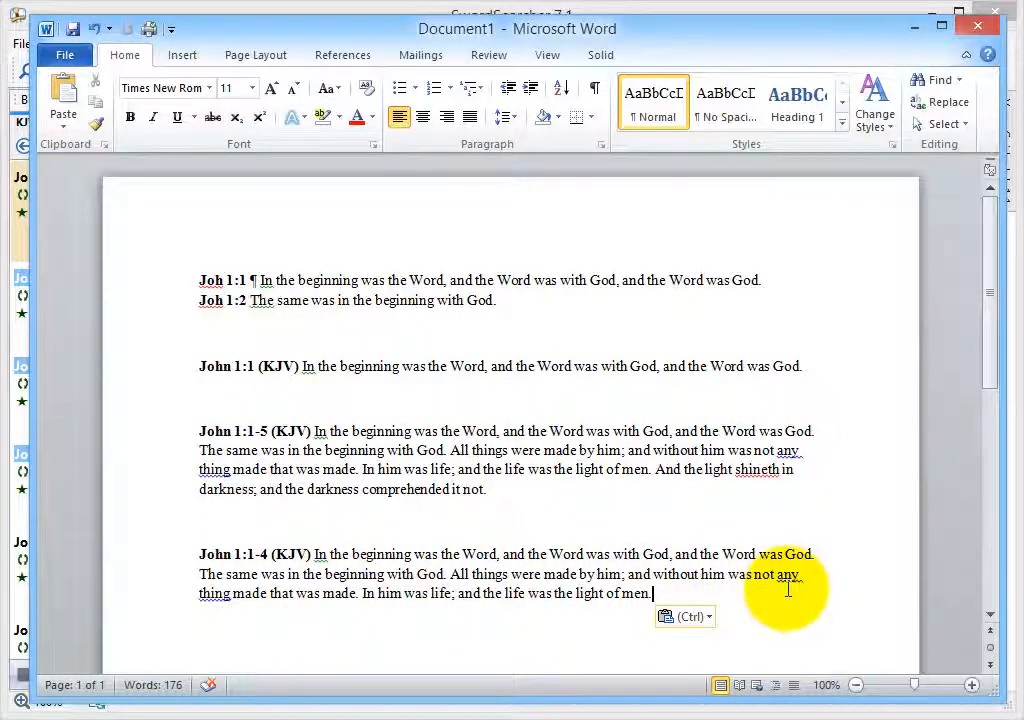
mouse_move(720, 593)
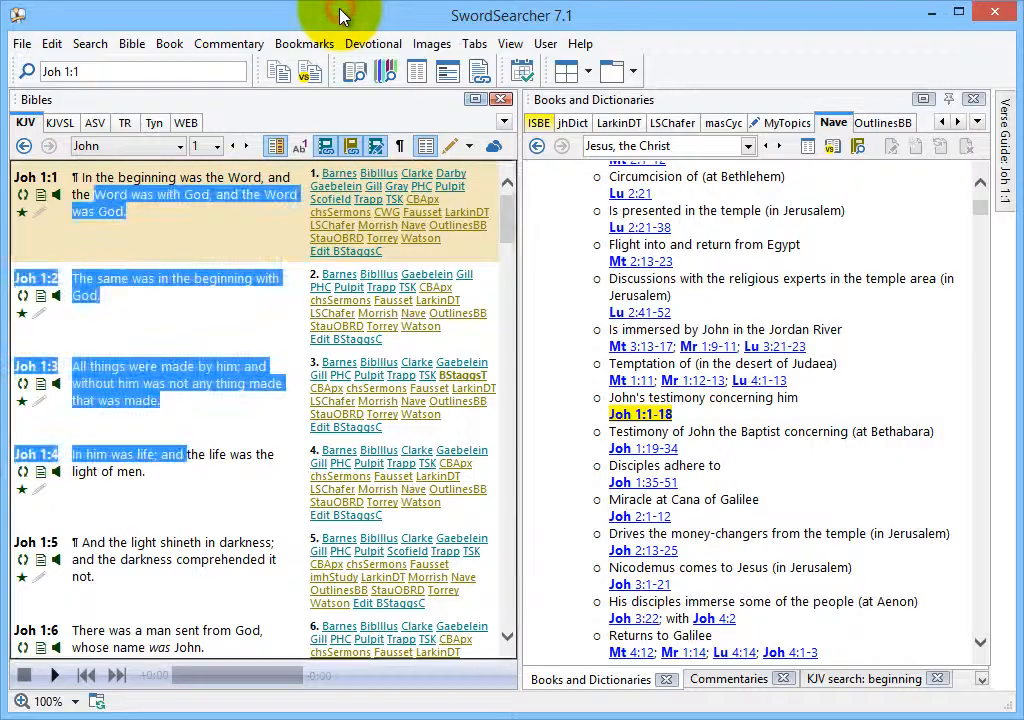
Show SwordSearcher's Edit menu with Configure Copy/Export Formatting highlighted.
click(184, 230)
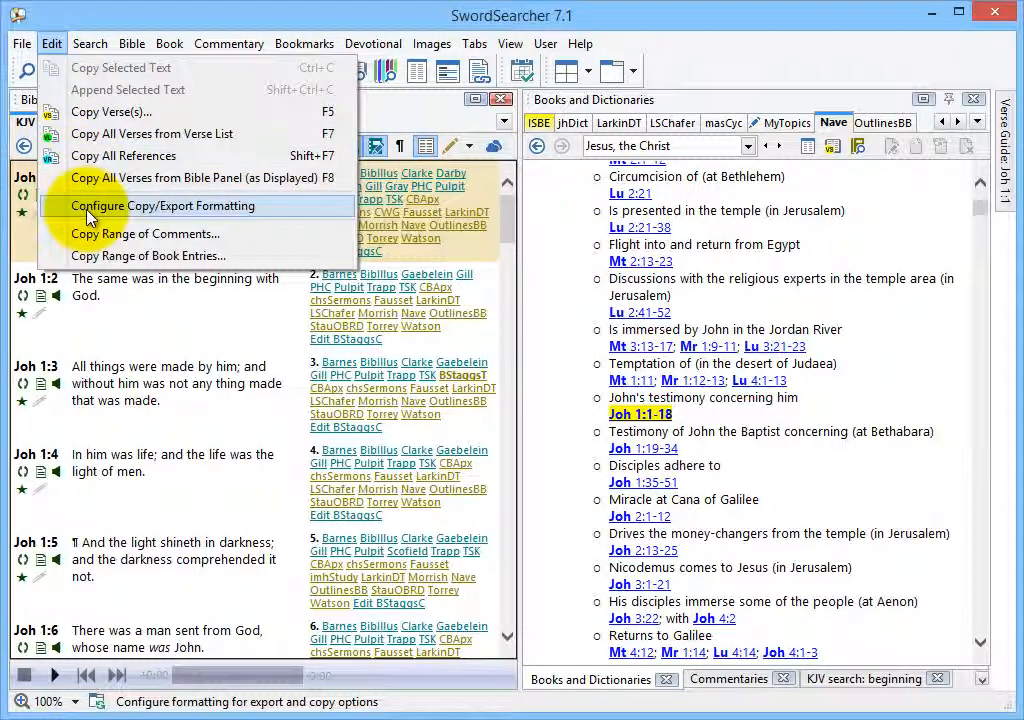
mouse_move(150, 206)
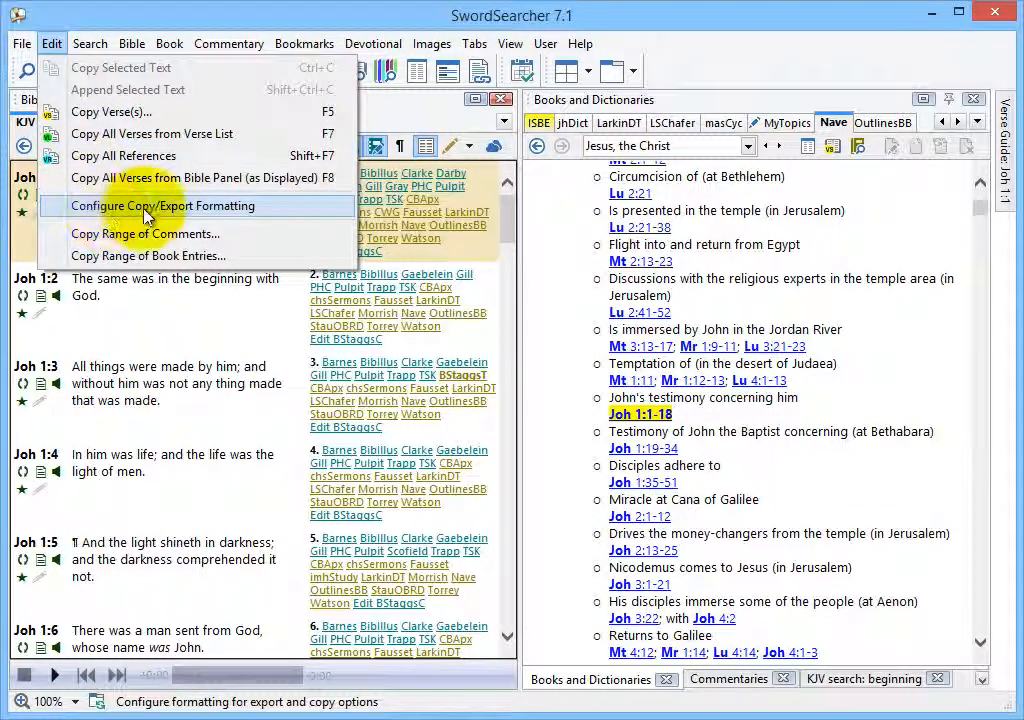
mouse_move(253, 220)
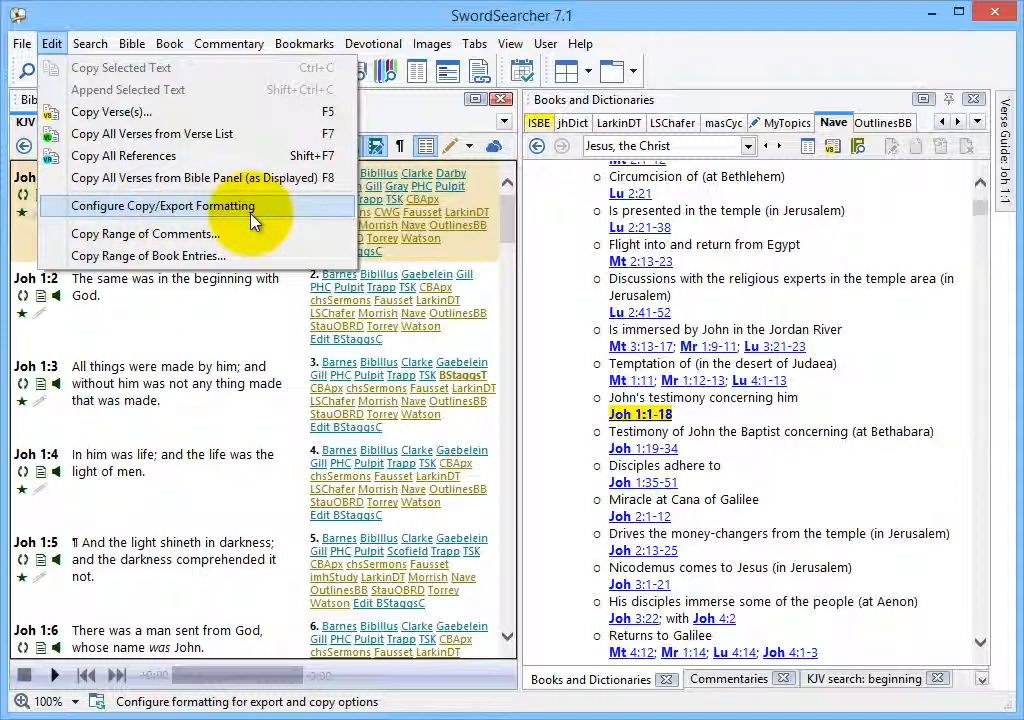
In Copy/Export Formatting, choose Main Style H with abbreviated references before each verse.
click(163, 206)
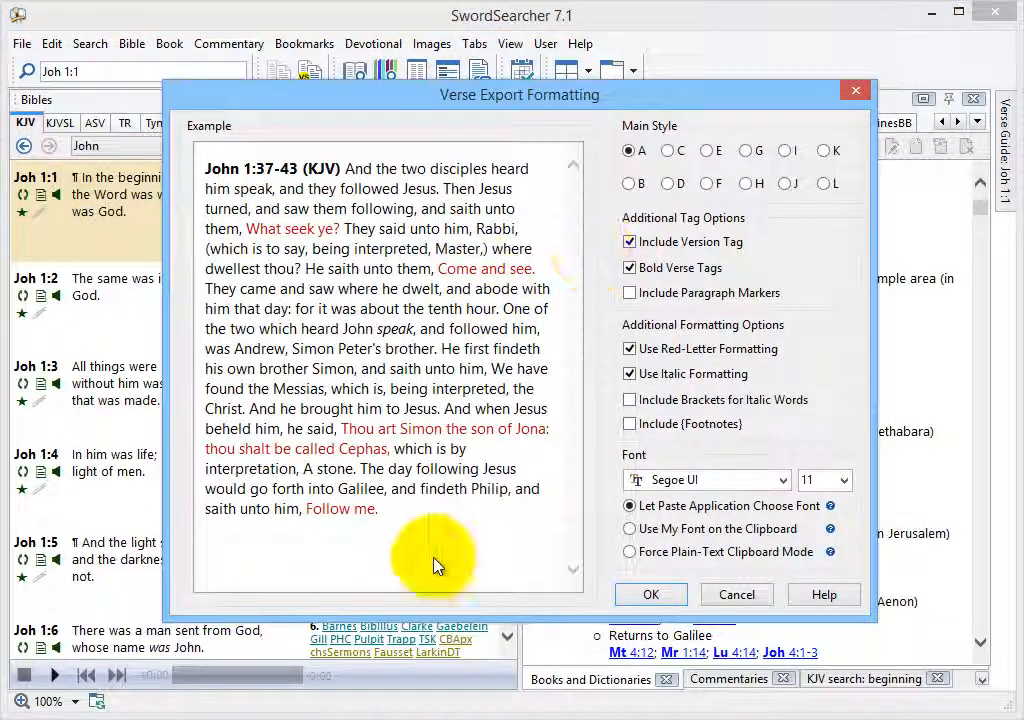
mouse_move(395, 525)
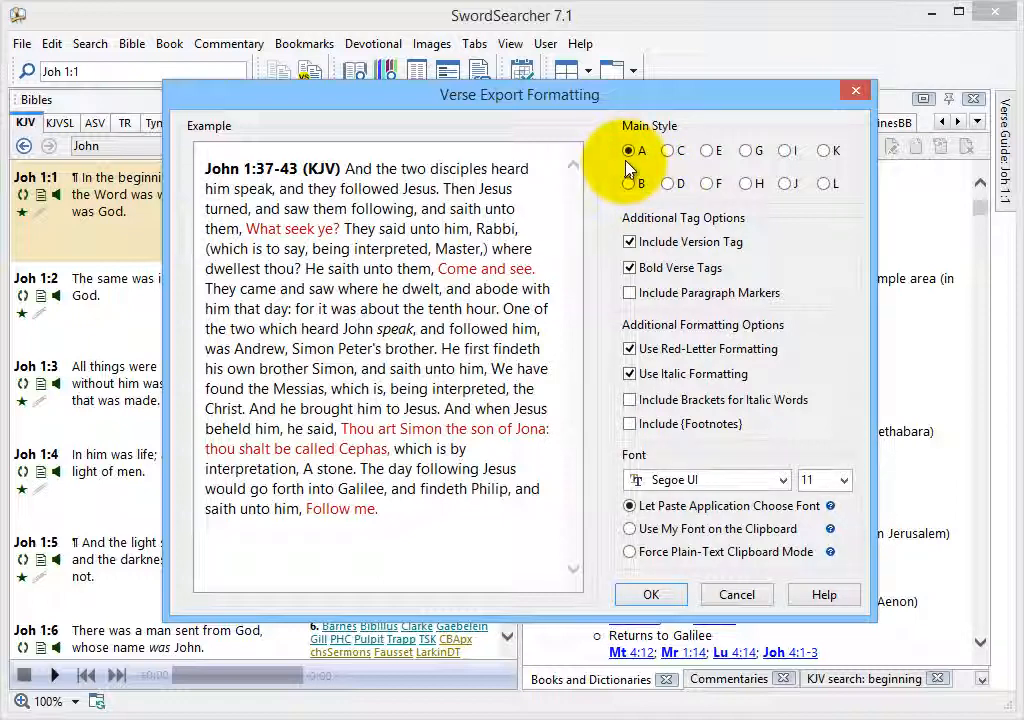
mouse_move(685, 178)
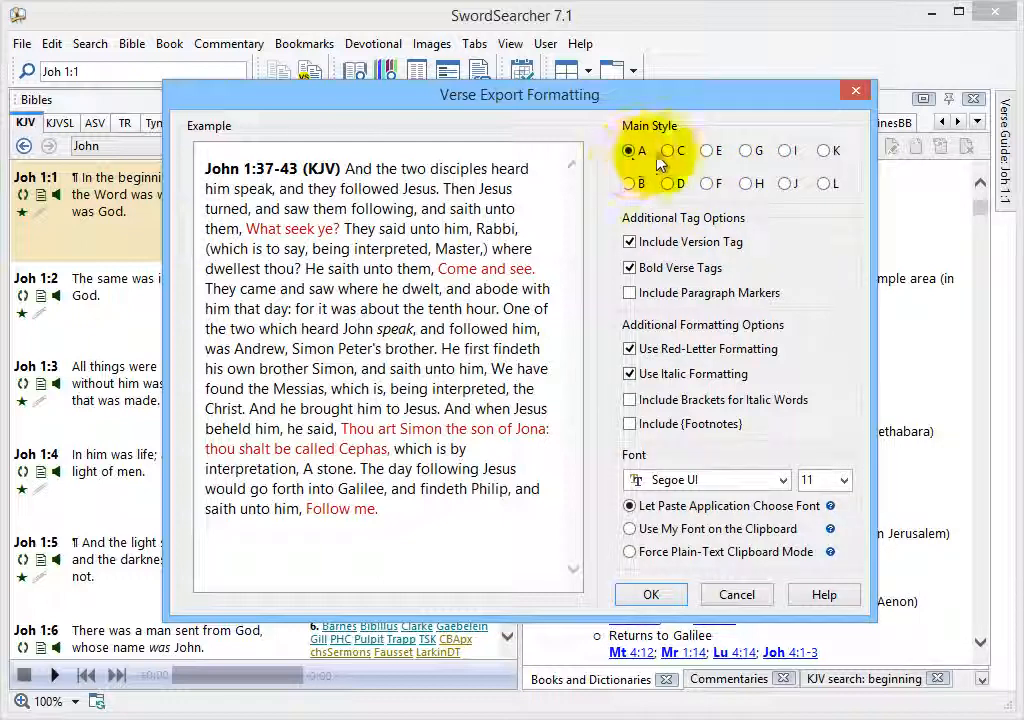
click(668, 150)
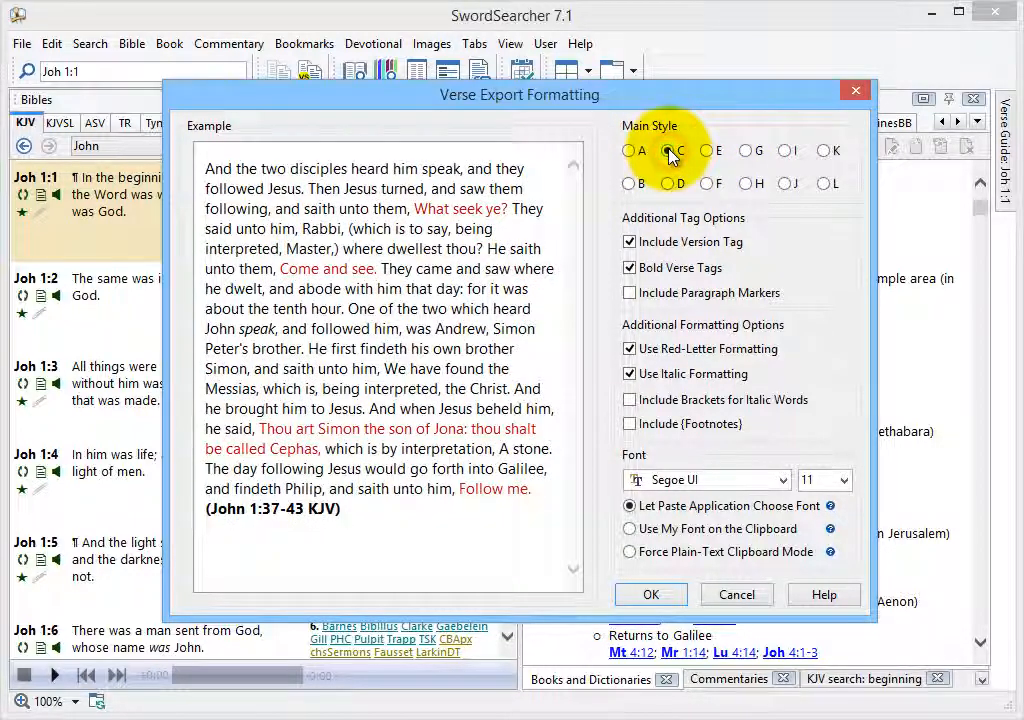
click(667, 150)
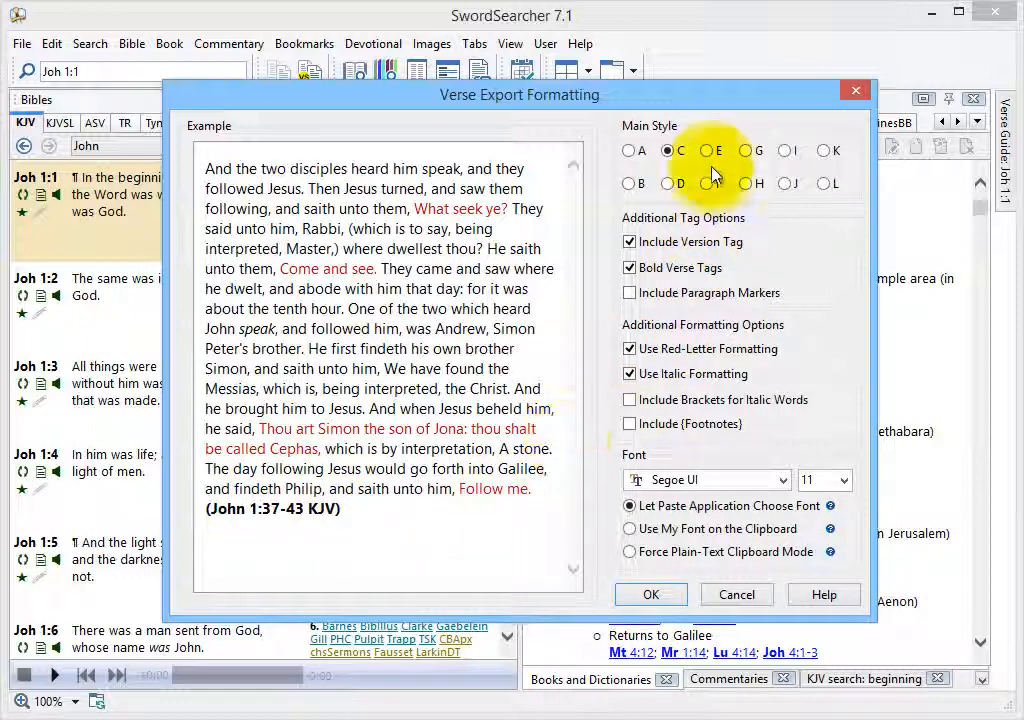
click(699, 150)
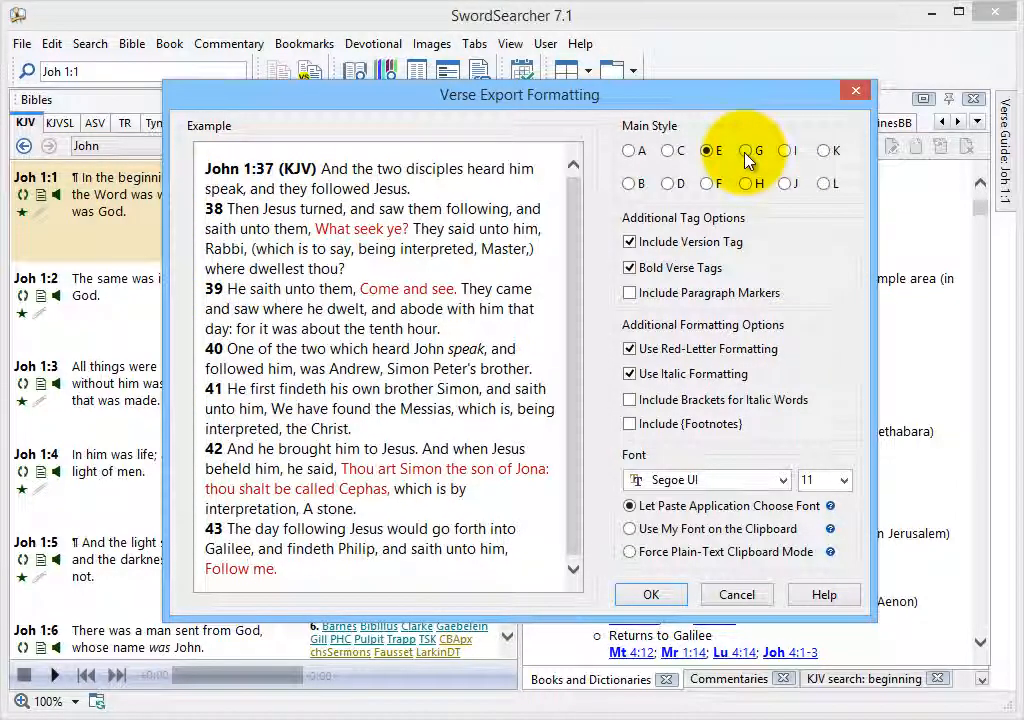
click(746, 150)
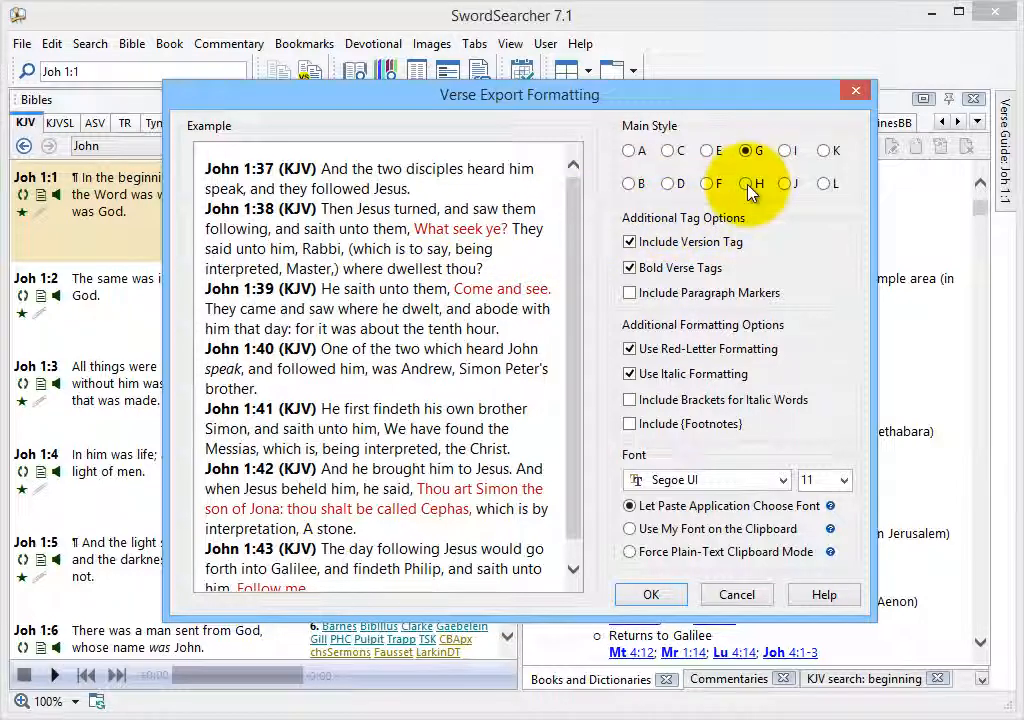
click(742, 183)
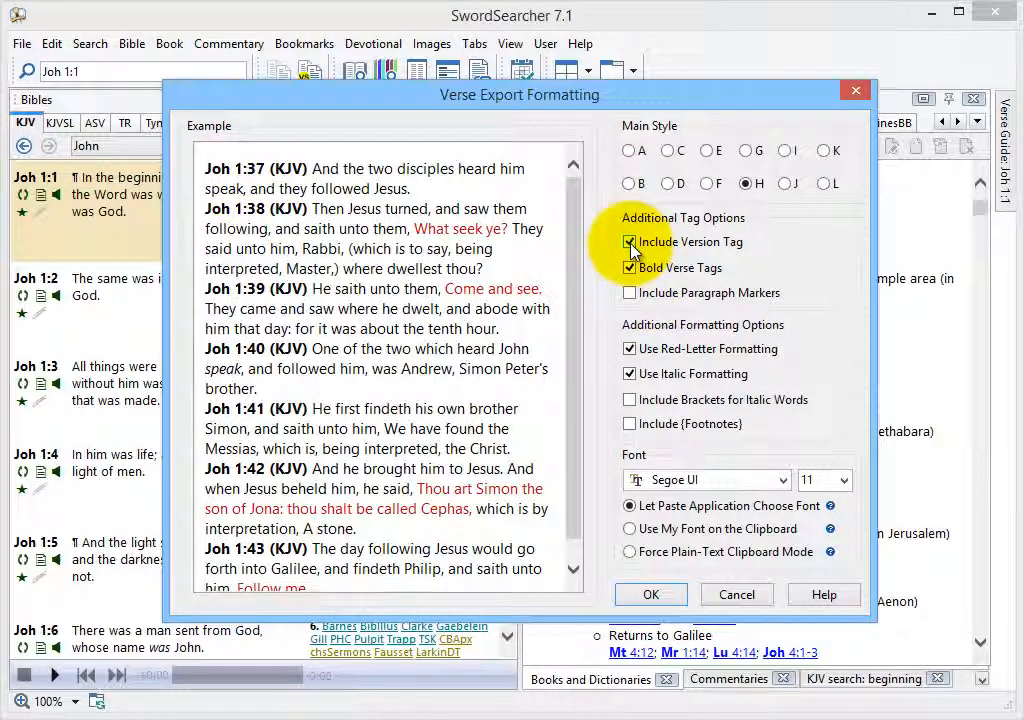
Keep version tag and bold verse tags, drop paragraph markers, and confirm with OK.
click(630, 242)
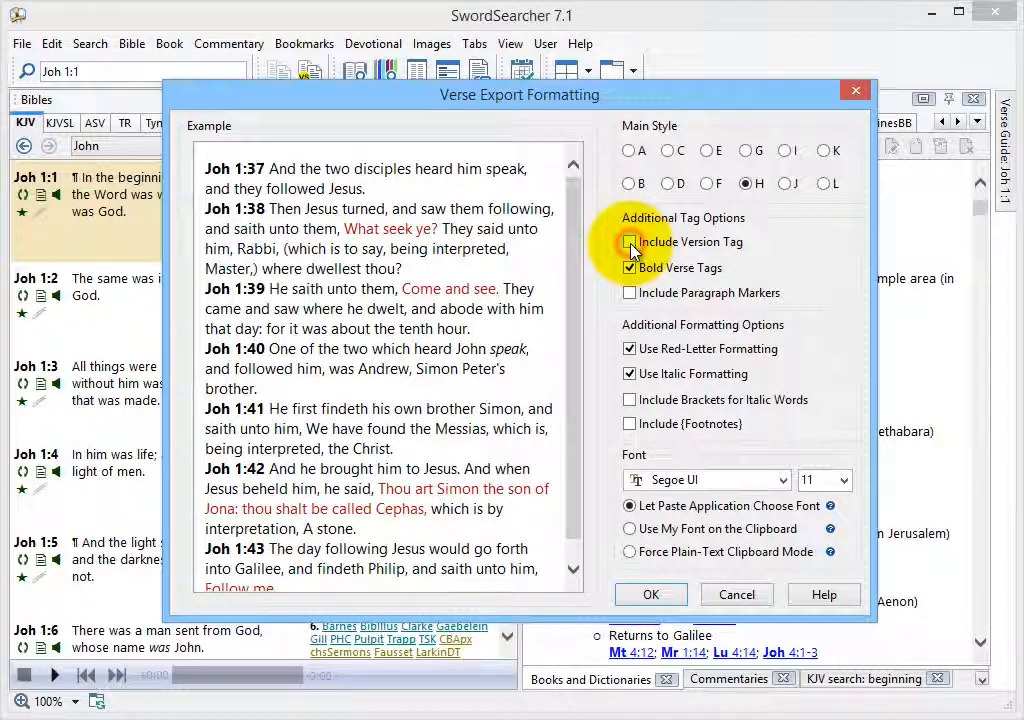
click(630, 242)
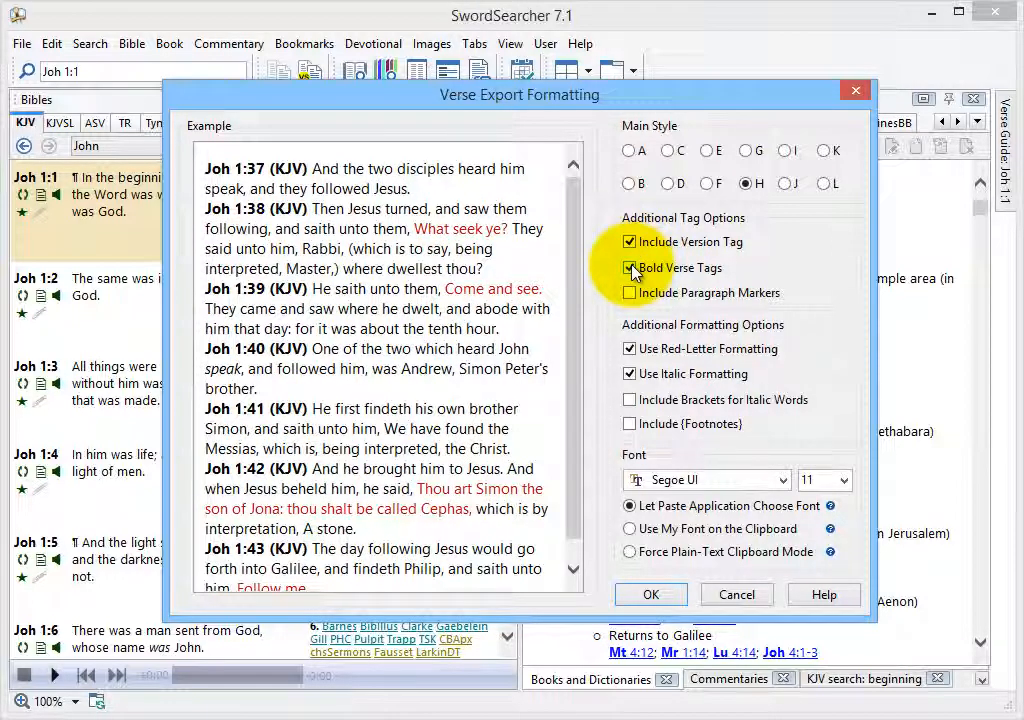
click(630, 268)
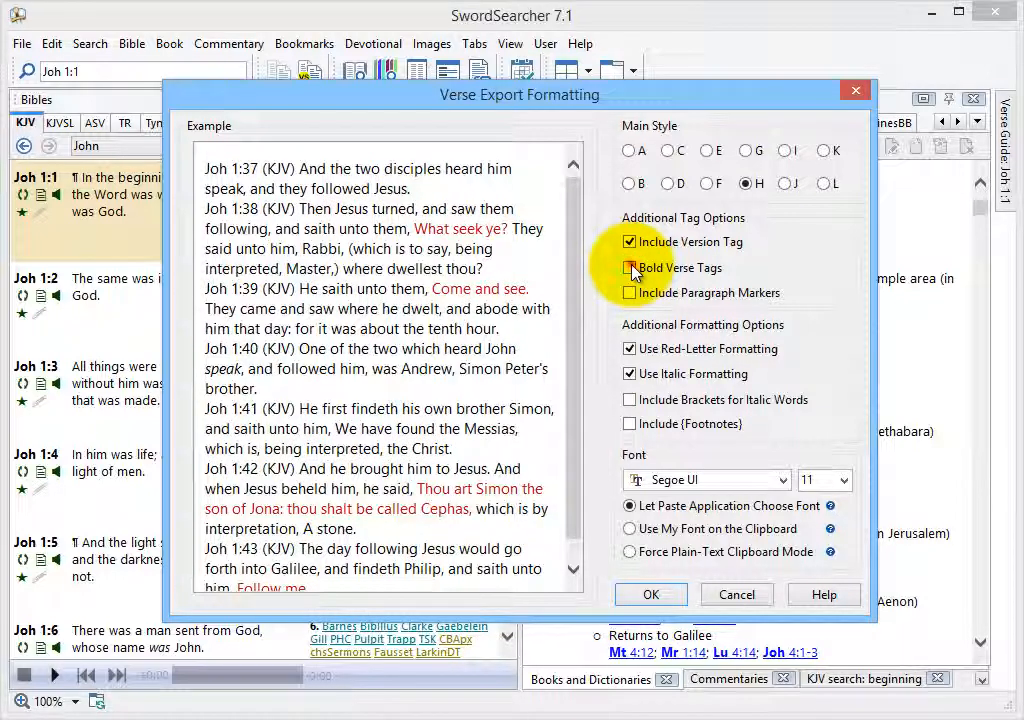
click(629, 267)
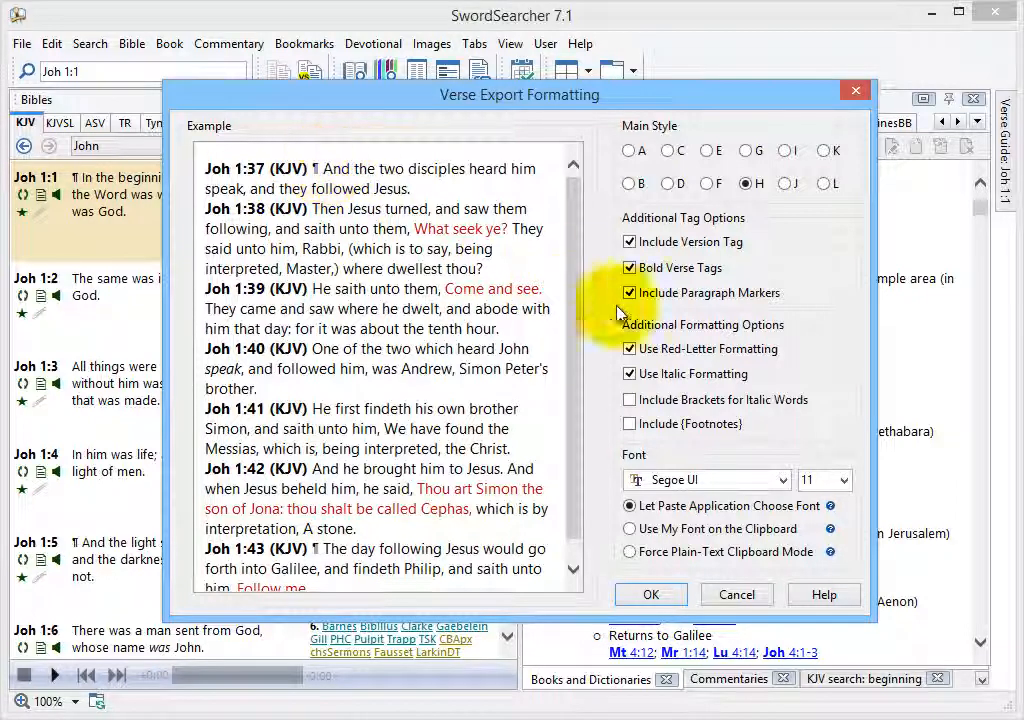
click(630, 292)
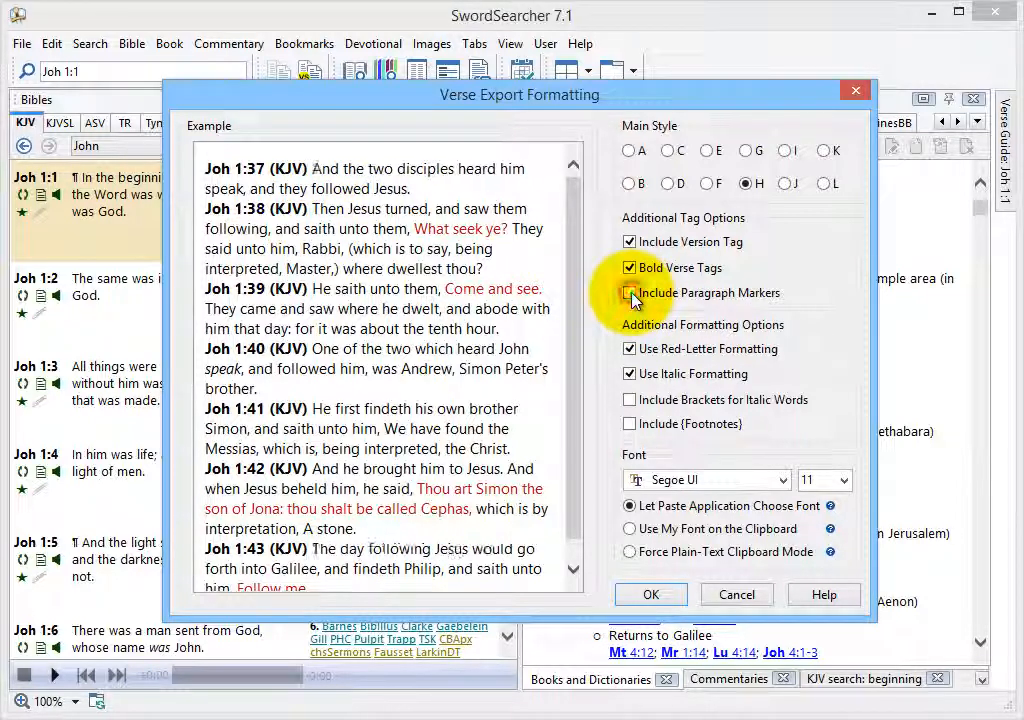
click(629, 292)
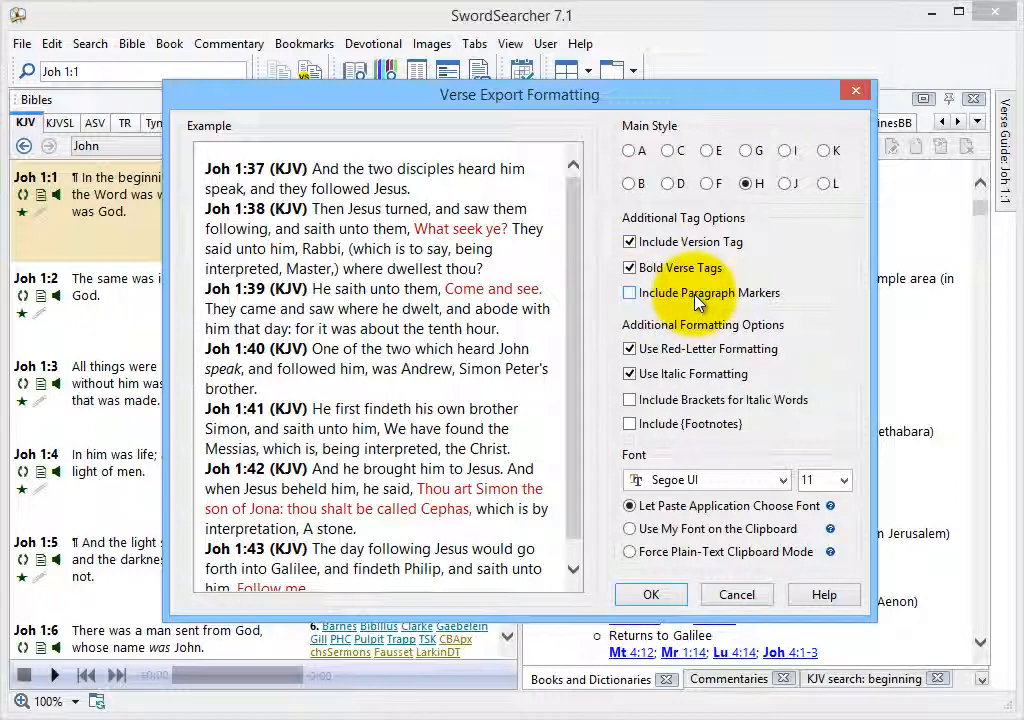
mouse_move(651, 594)
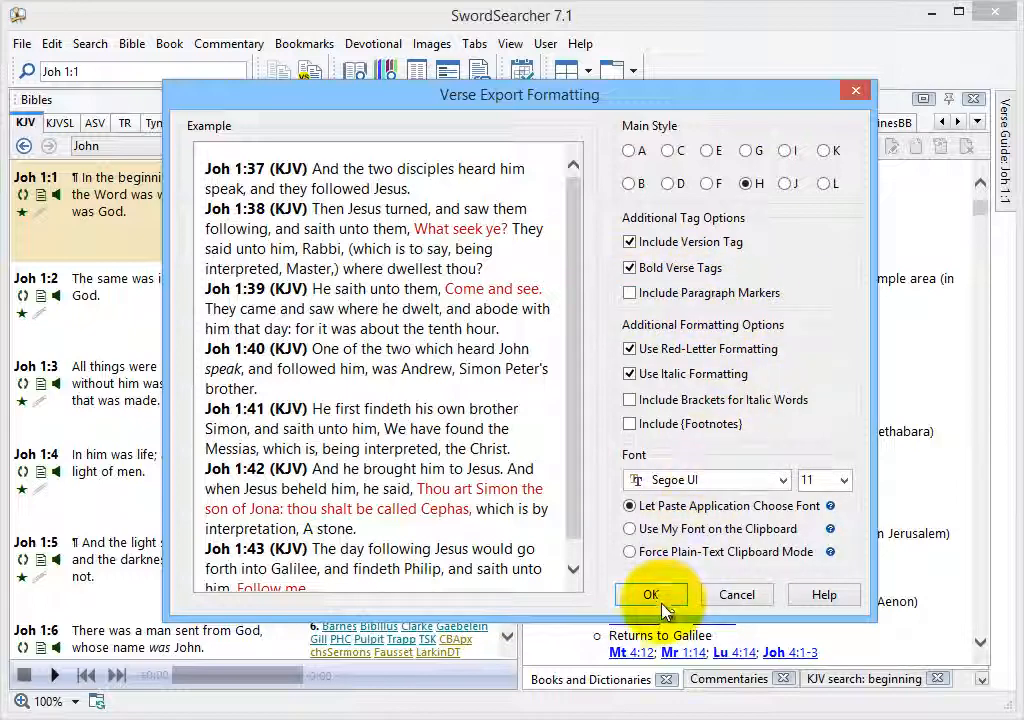
click(651, 594)
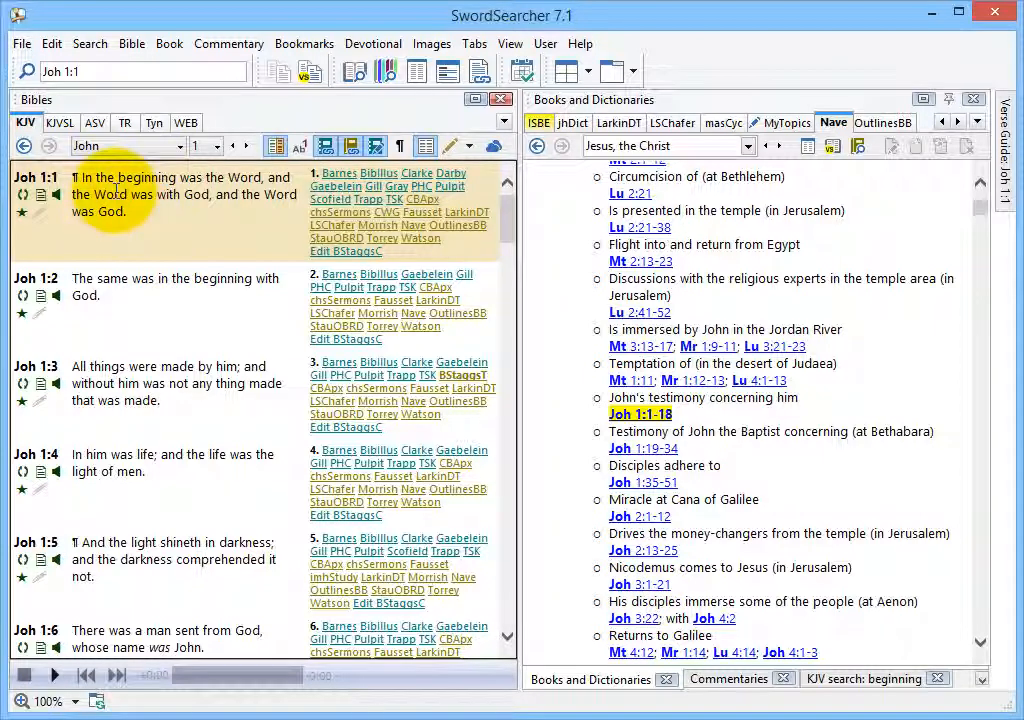
mouse_move(45, 205)
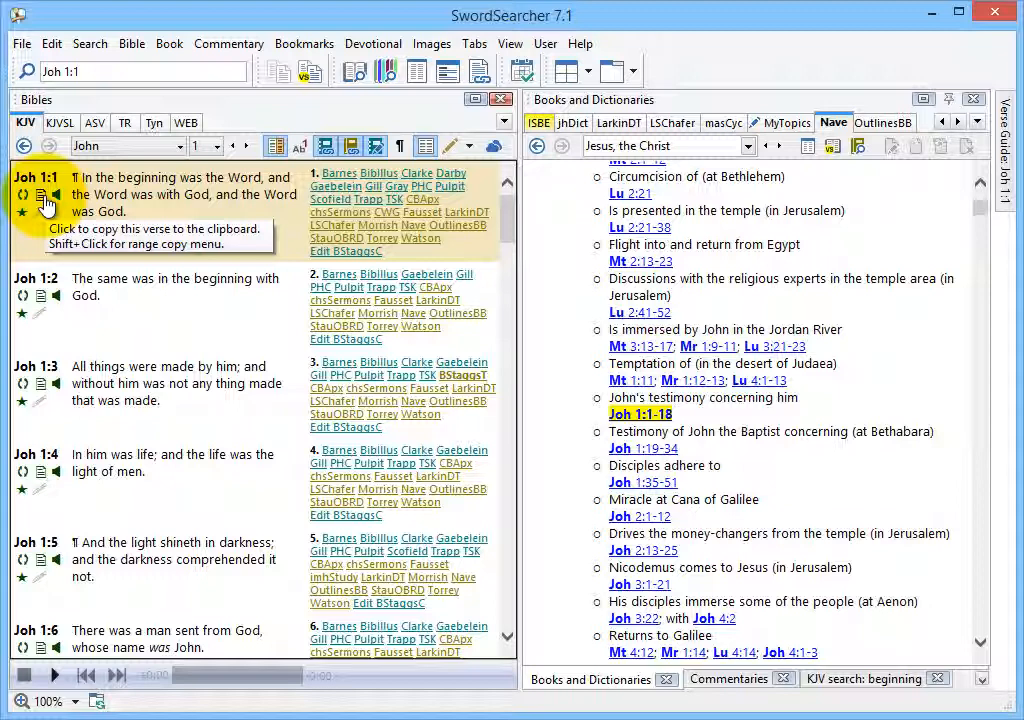
Copy John 1:1-2 via the Joh 1:1 copy icon's To v.2 option.
click(57, 195)
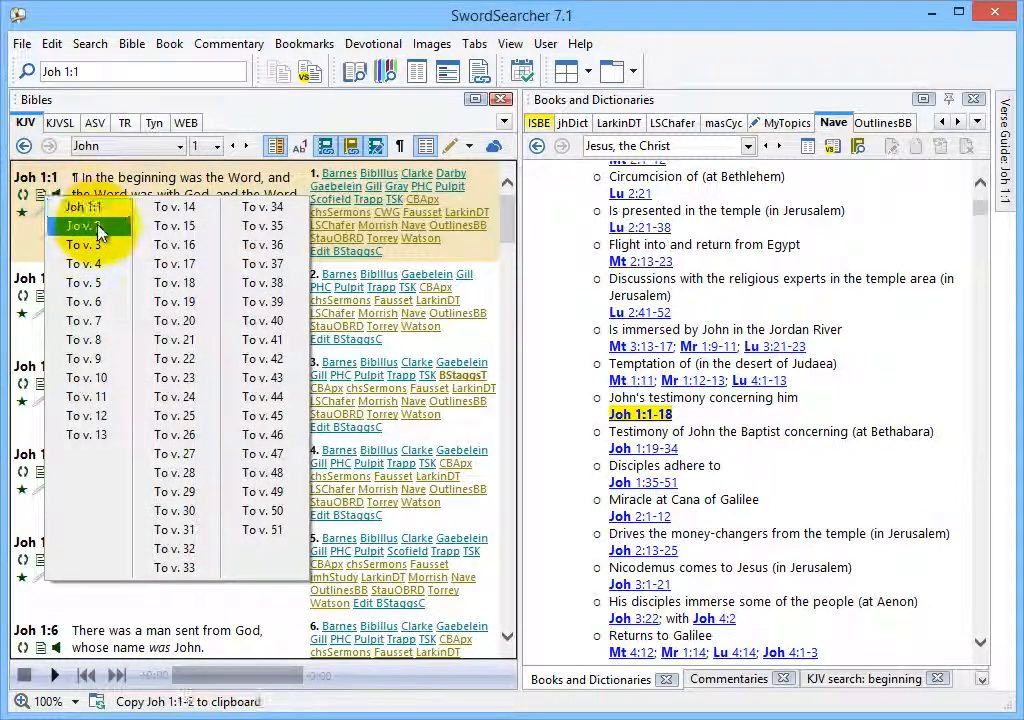
click(84, 225)
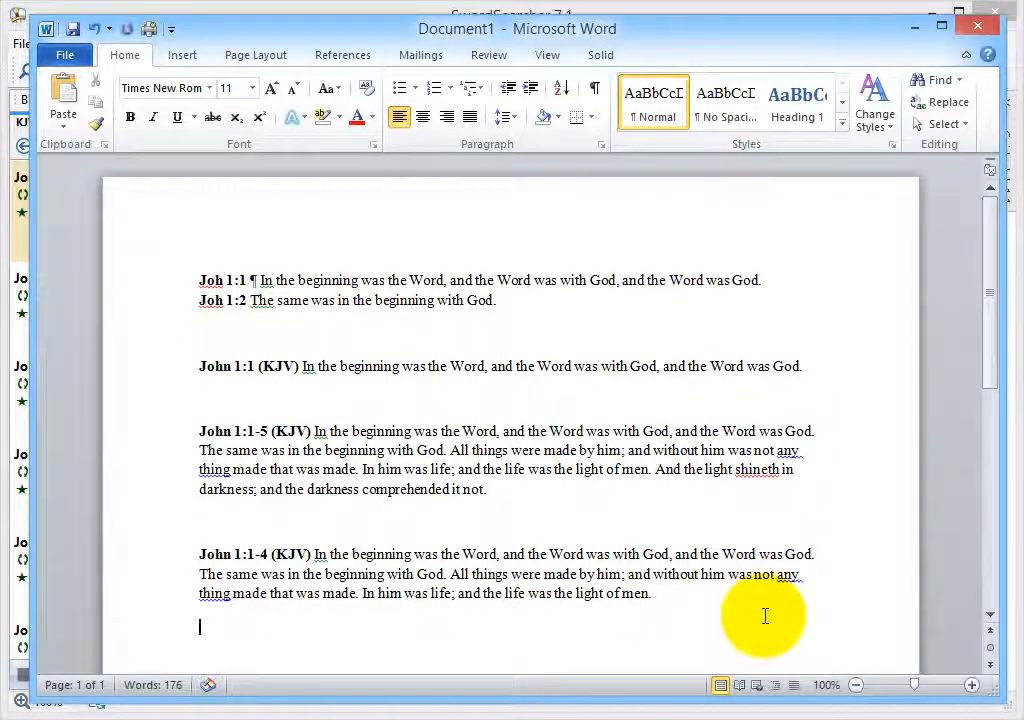
Paste John 1:1–2 into Word and type the line 'Type test' beneath it.
key(ctrl+v)
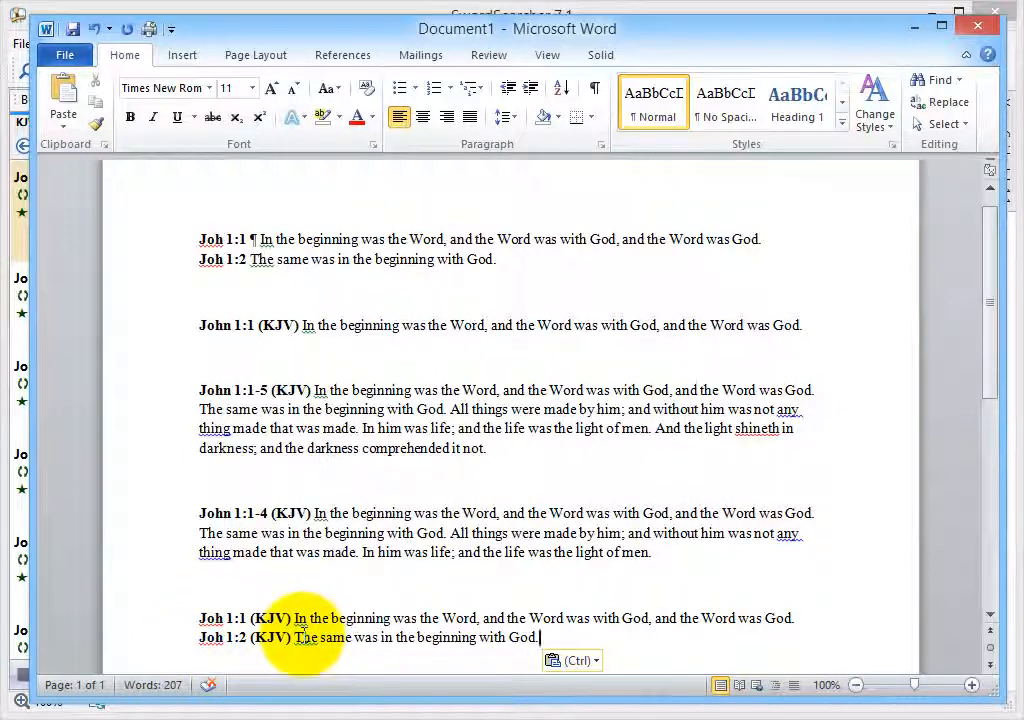
mouse_move(635, 445)
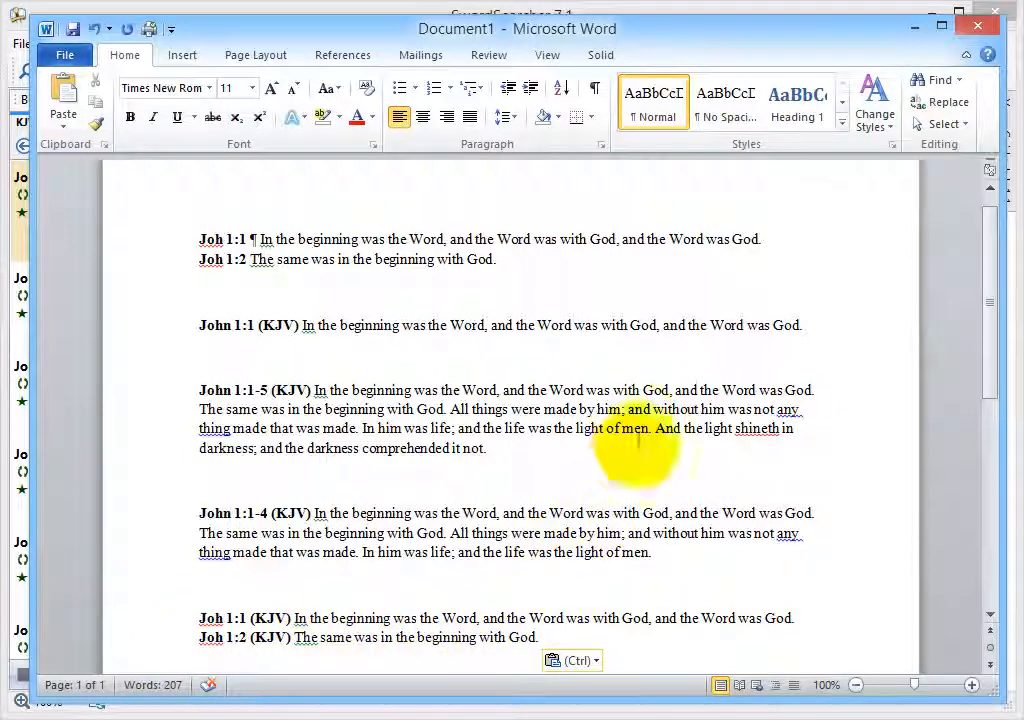
mouse_move(340, 240)
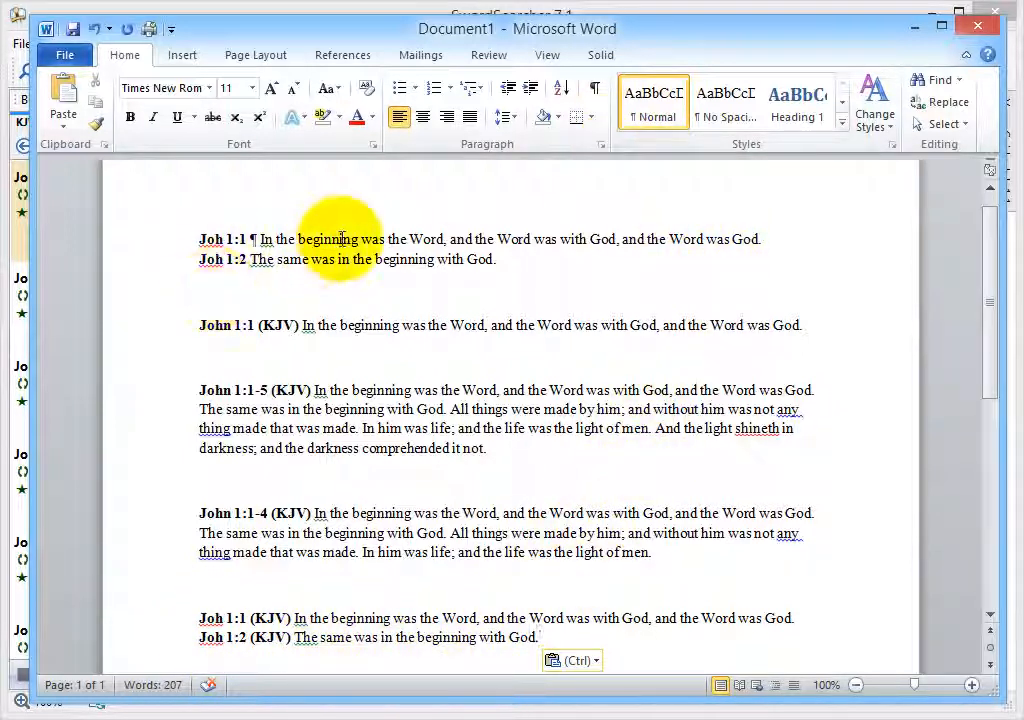
mouse_move(570, 578)
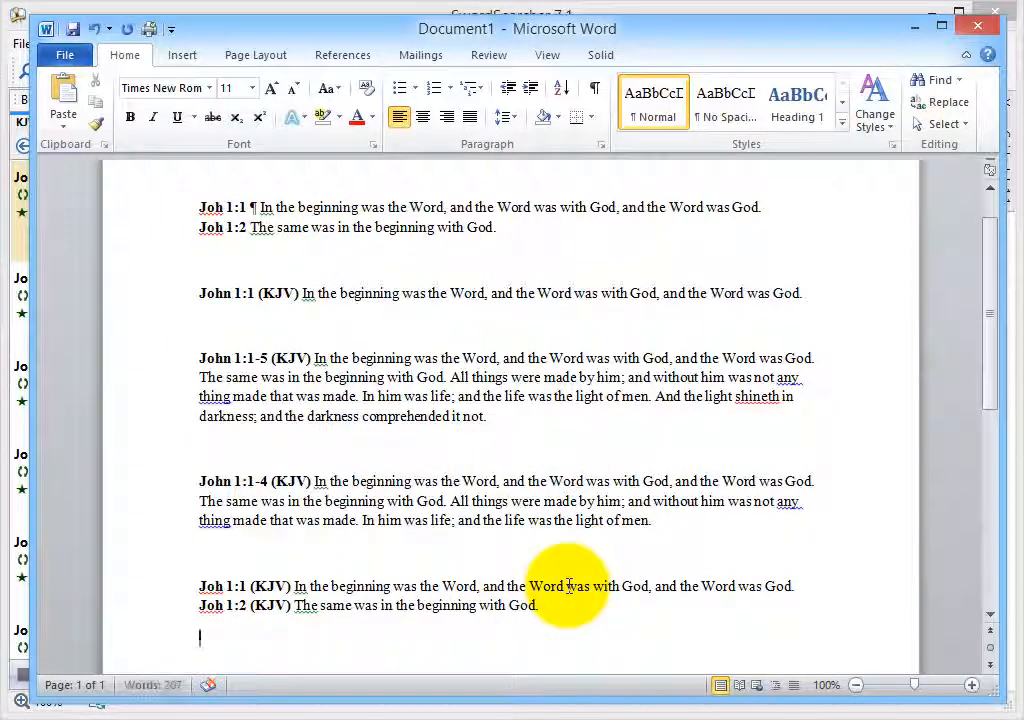
text(Type test)
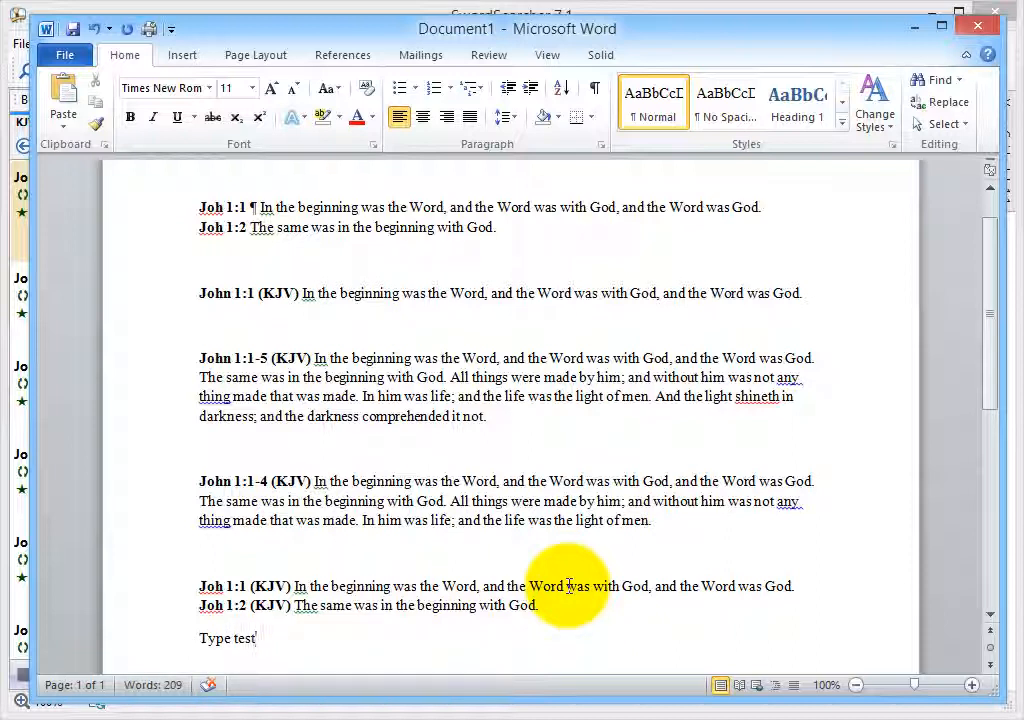
scroll(up, 3)
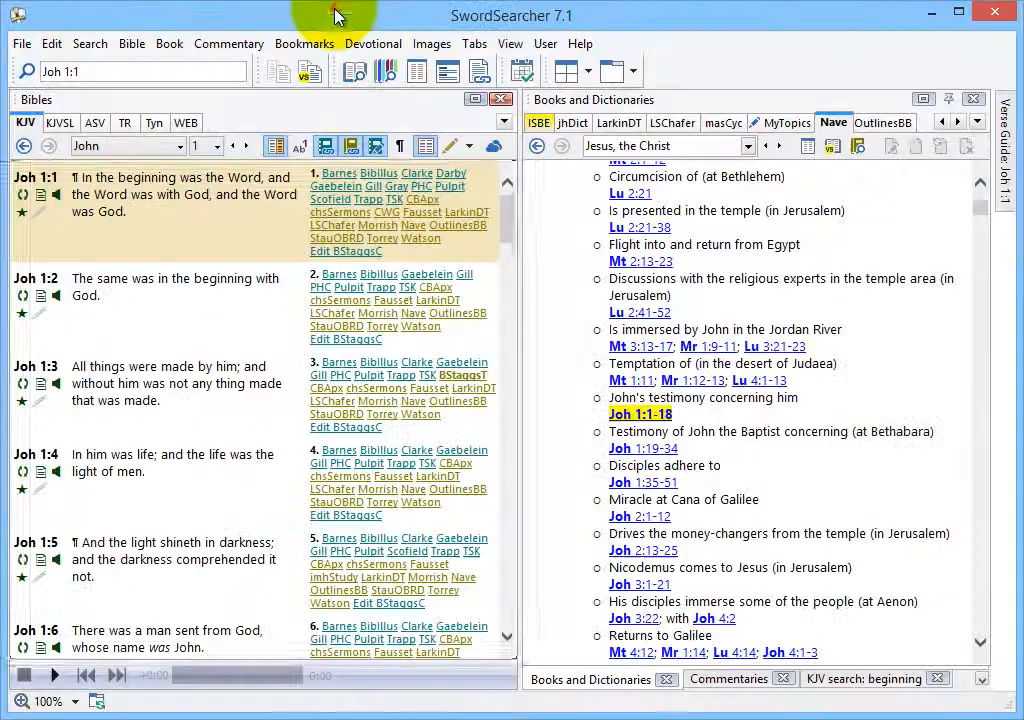
Enable 'Use My Font on the Clipboard' in Copy/Export Formatting so copies use Segoe UI 11.
click(51, 43)
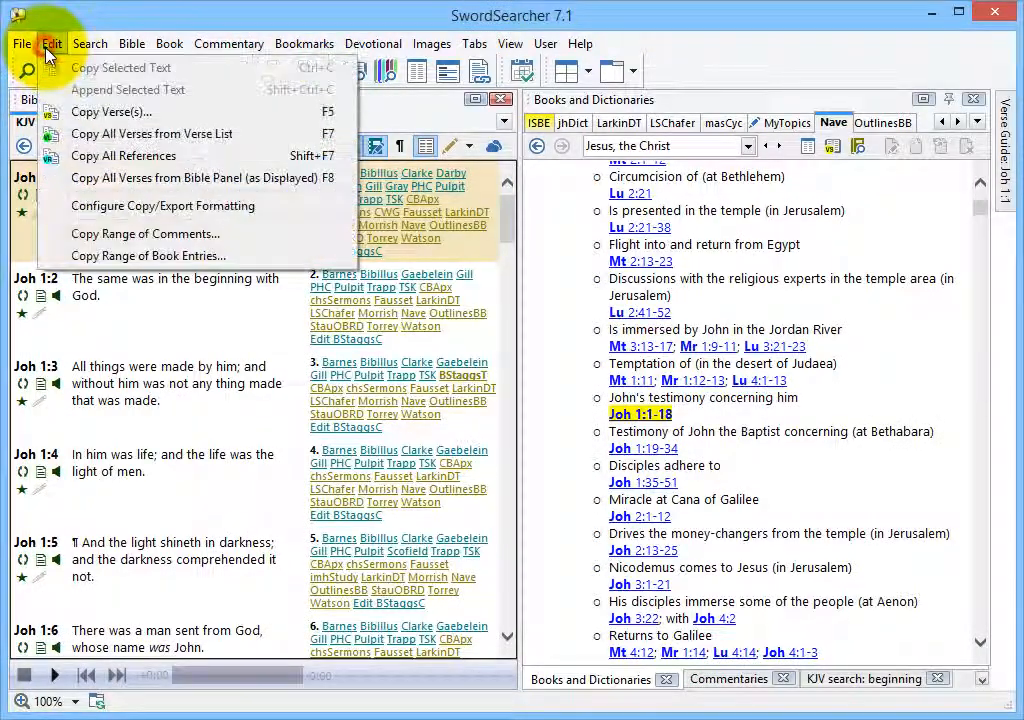
mouse_move(162, 206)
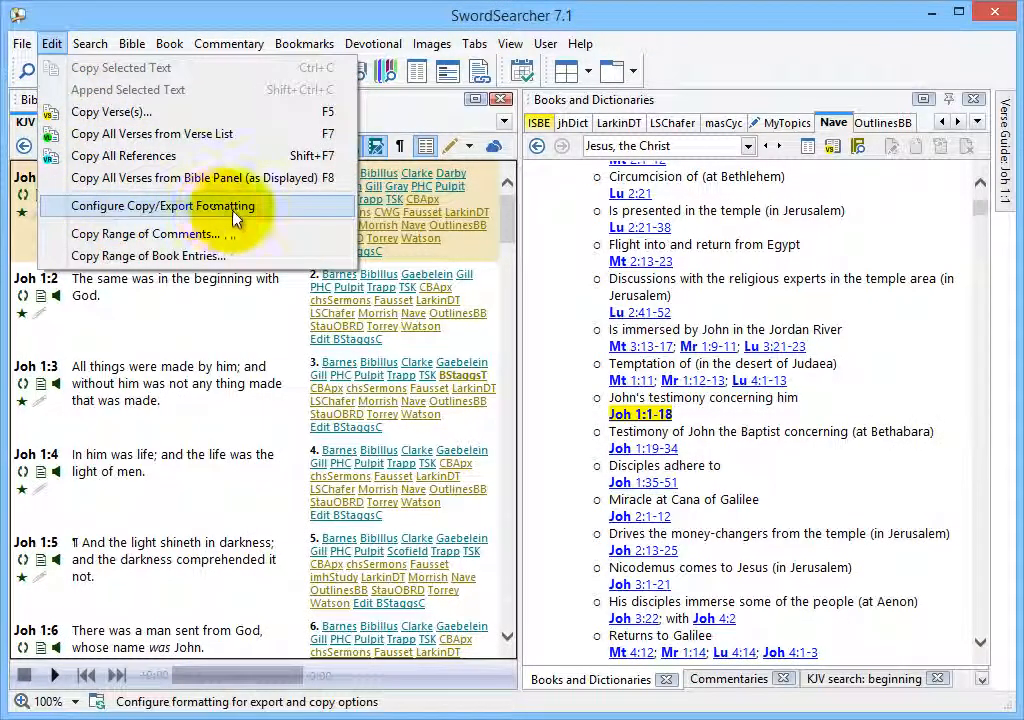
click(162, 205)
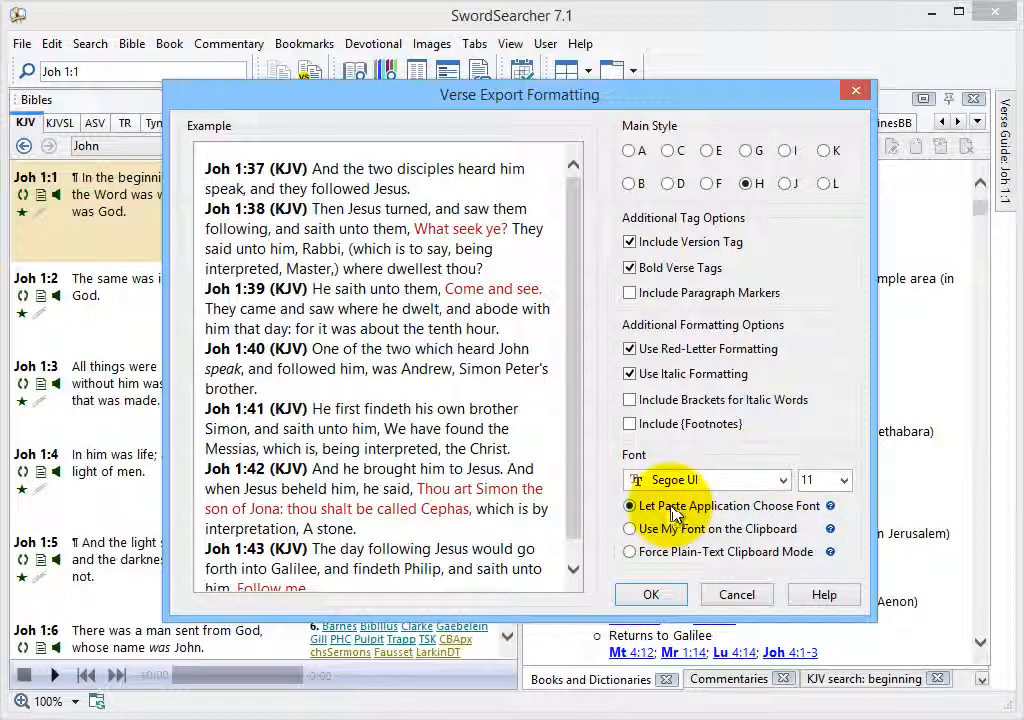
mouse_move(710, 521)
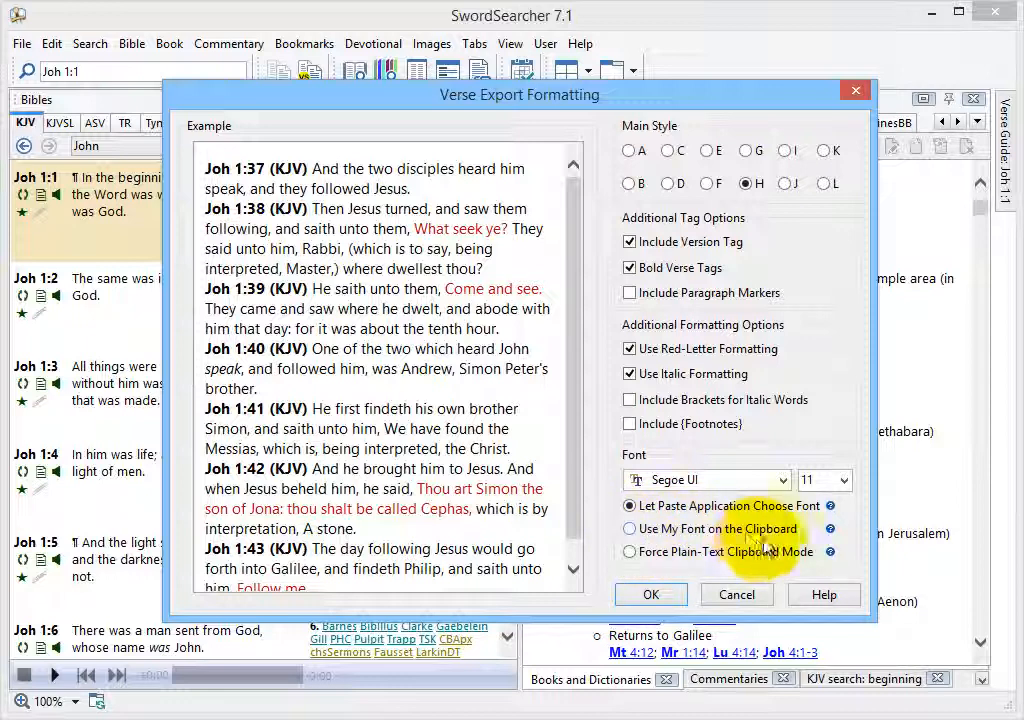
click(628, 528)
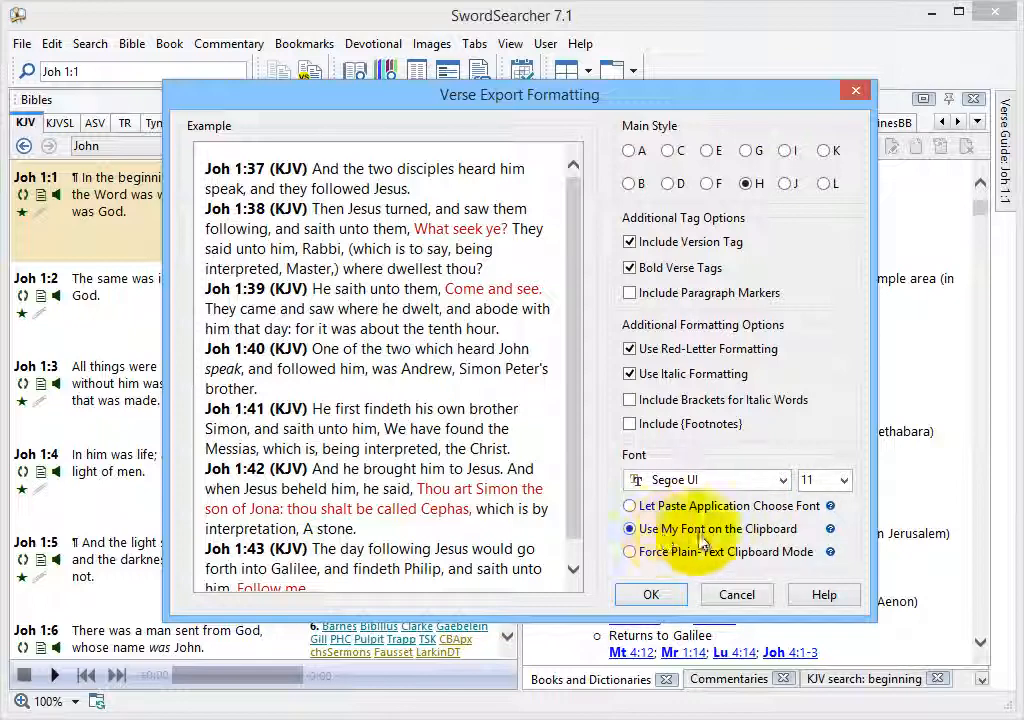
click(651, 594)
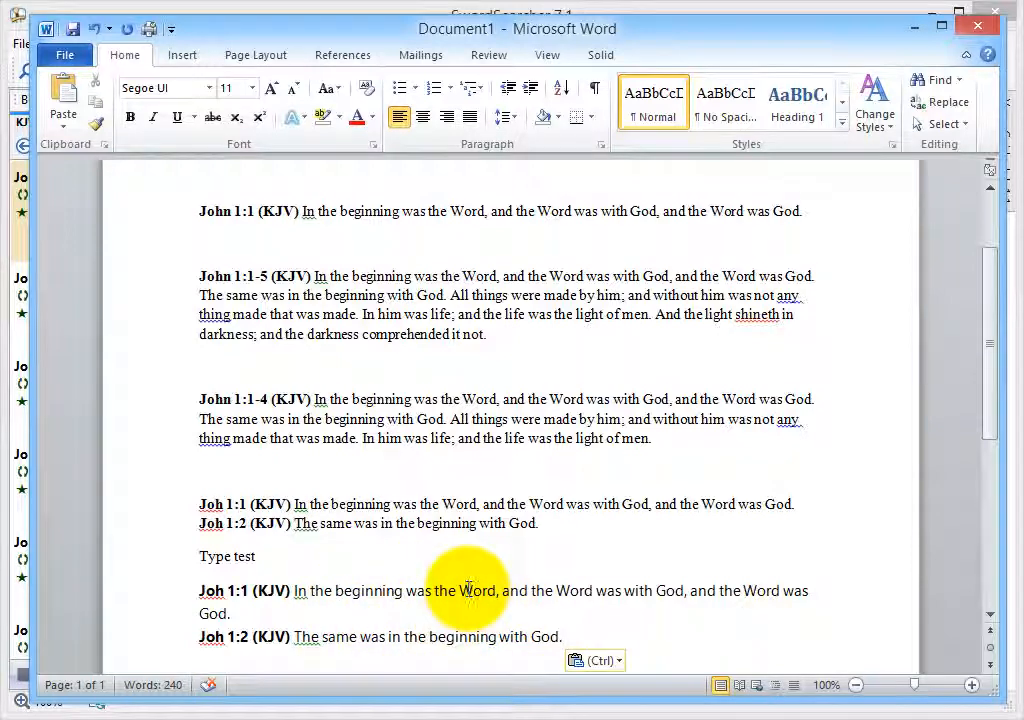
mouse_move(591, 561)
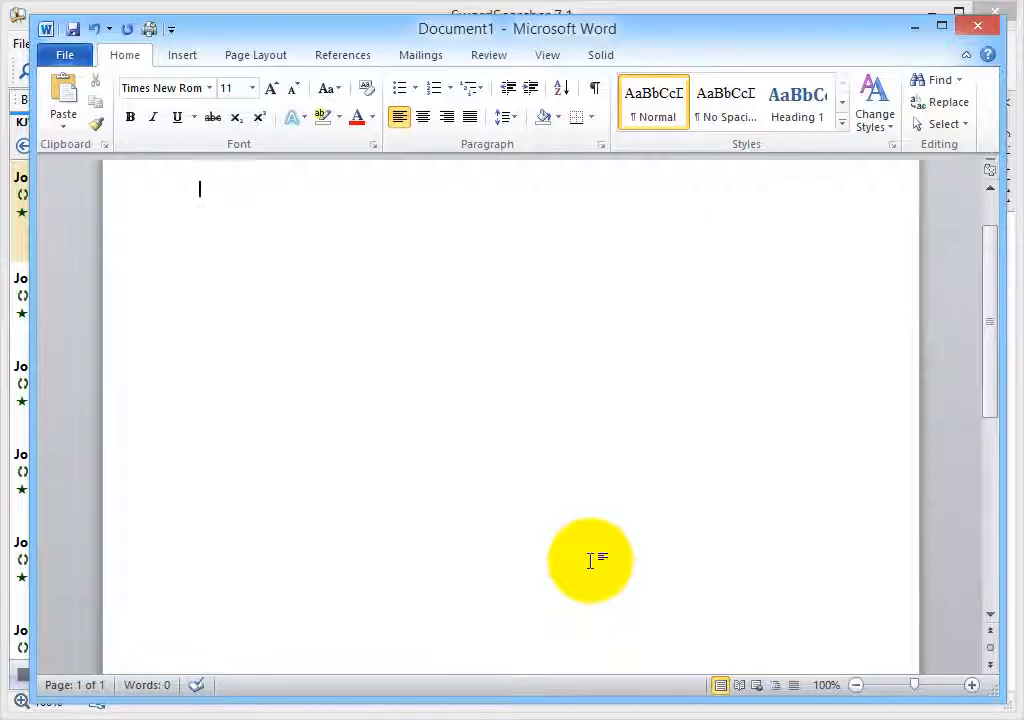
Type 'Test' with new lines below it, then summon the Copy Verse box via Ctrl+Alt+V.
text(Test)
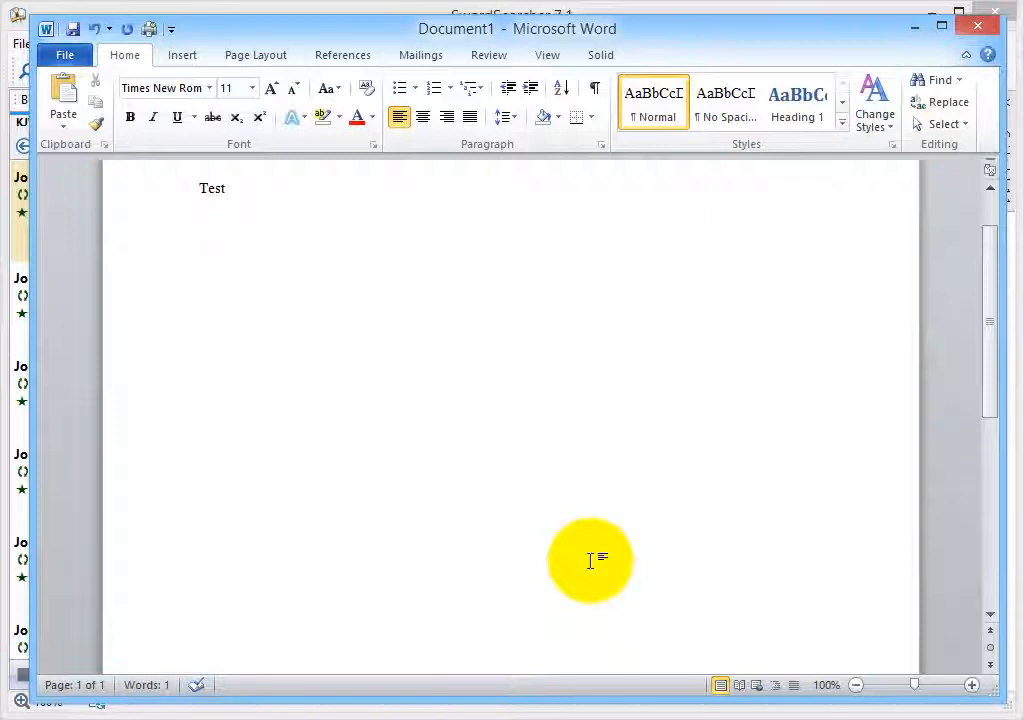
key(Return)
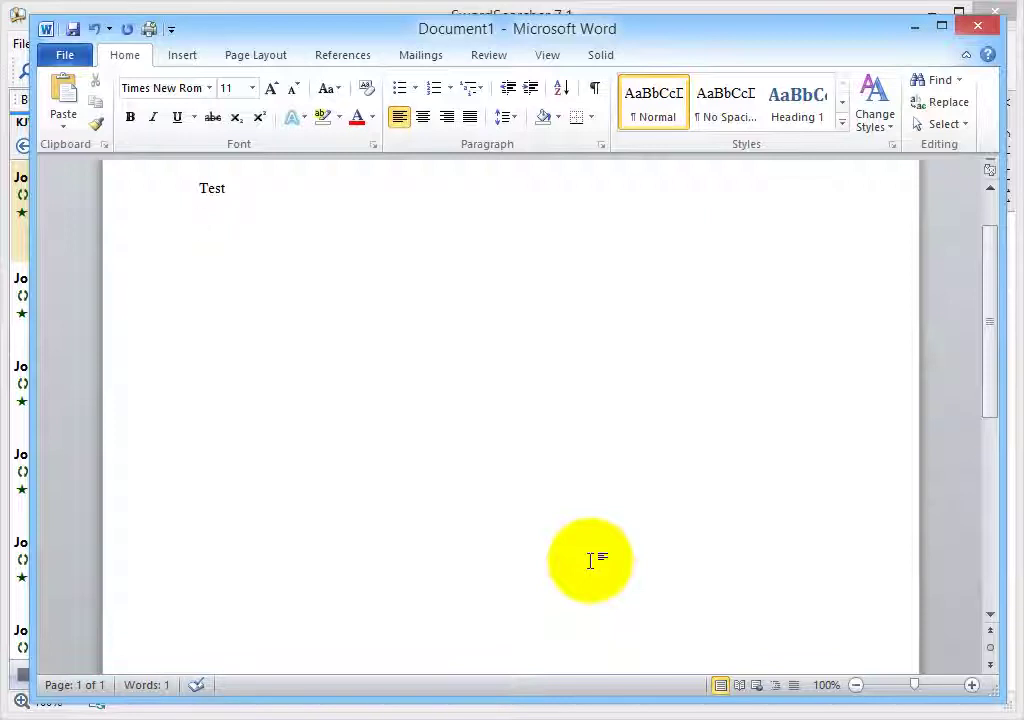
key(Return)
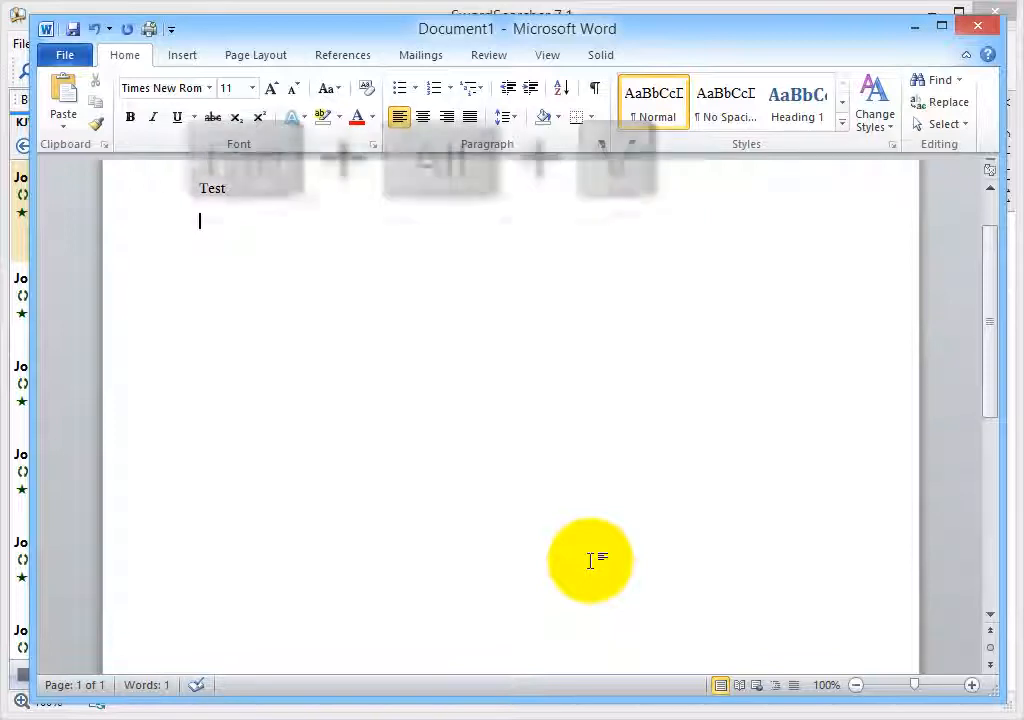
key(ctrl+alt+v)
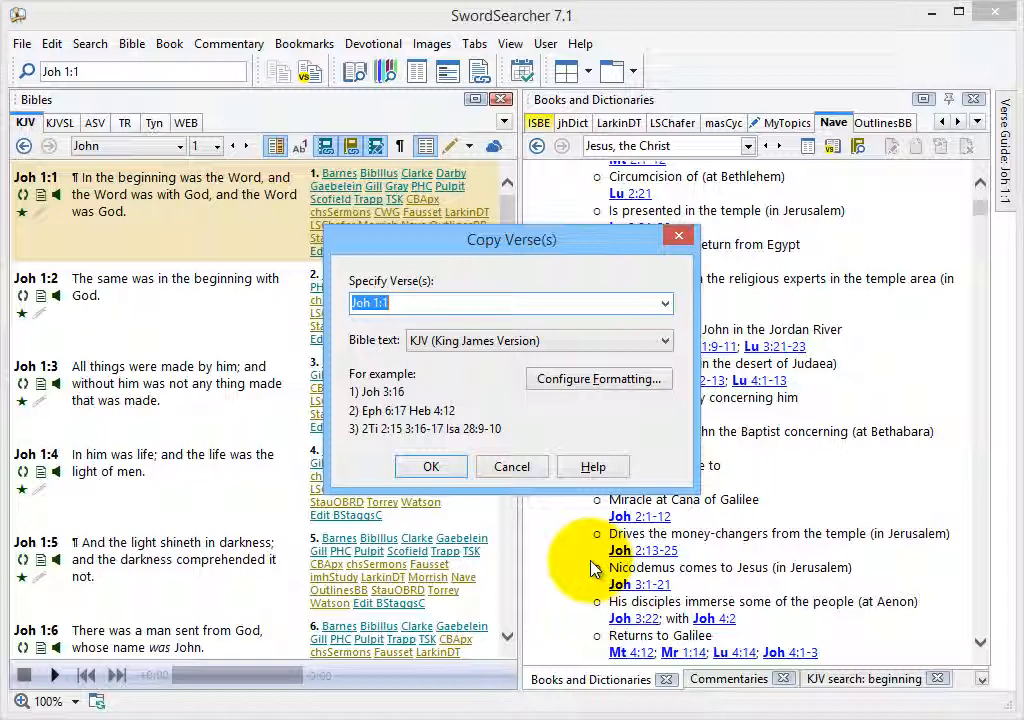
Enter 'ge 1.1-5' to paste Genesis 1:1–5 into Word, then return to SwordSearcher.
text(ge)
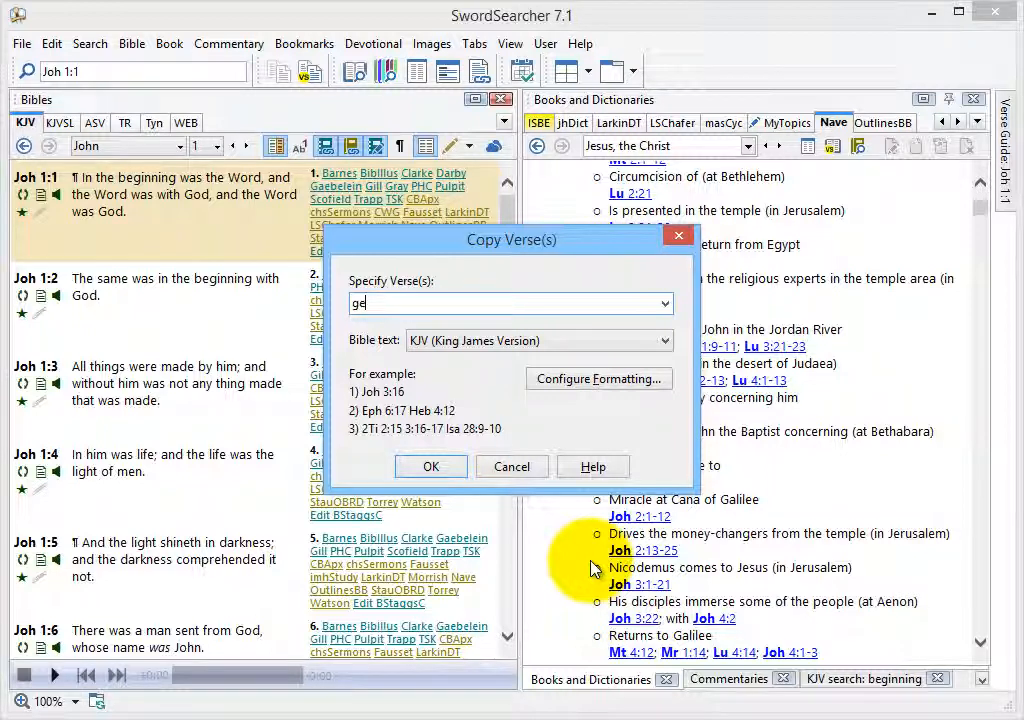
text(1.1-5)
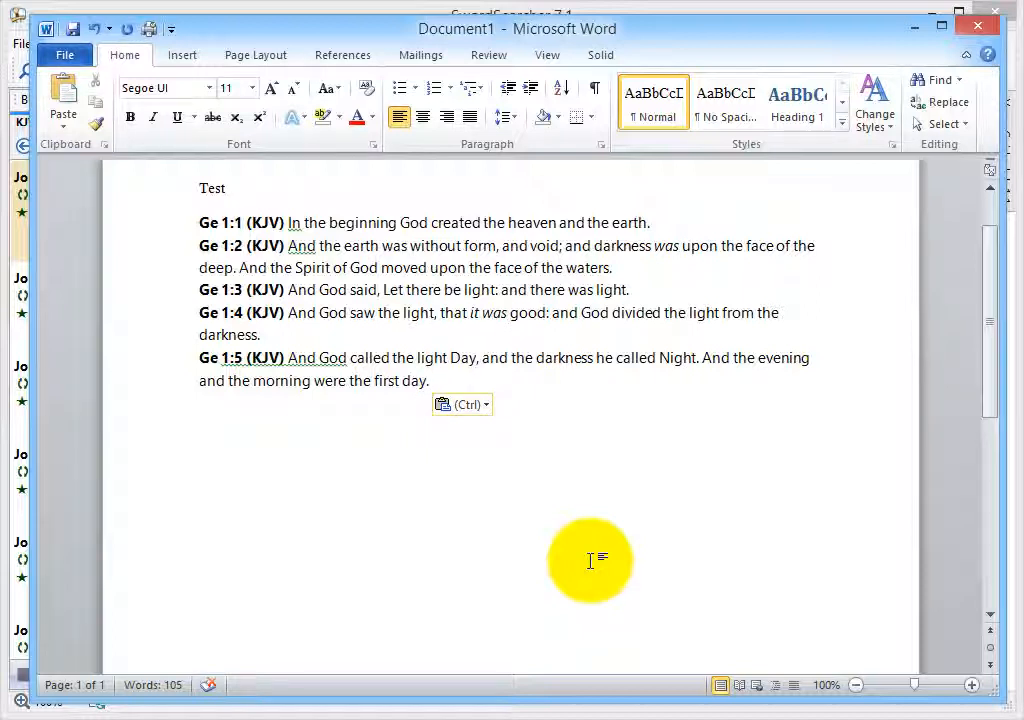
click(428, 381)
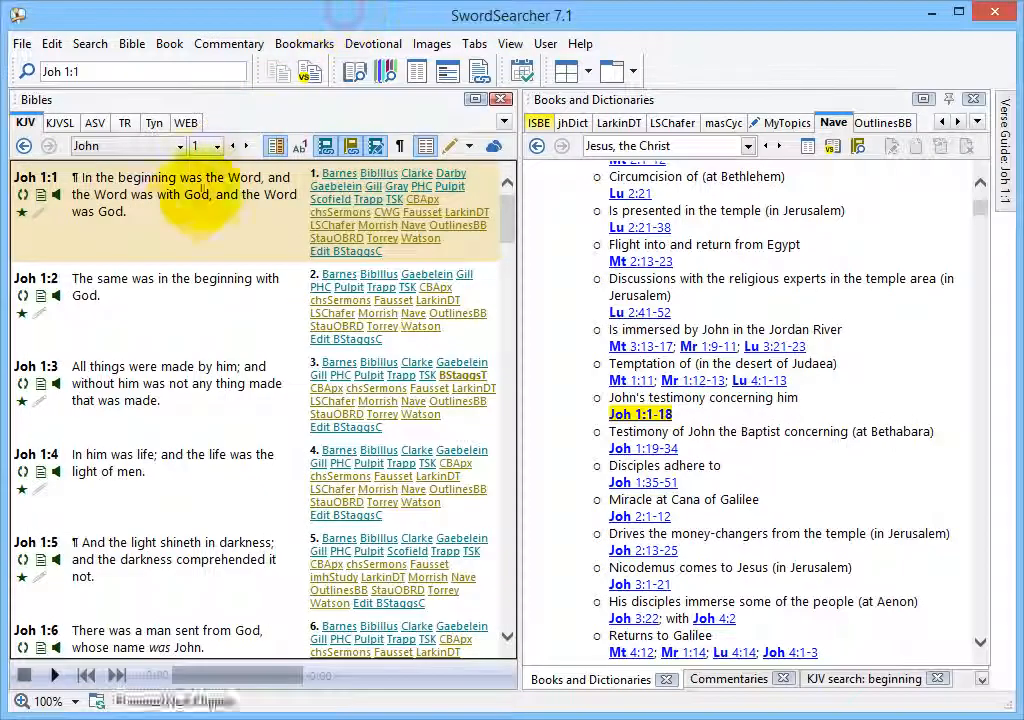
mouse_move(240, 420)
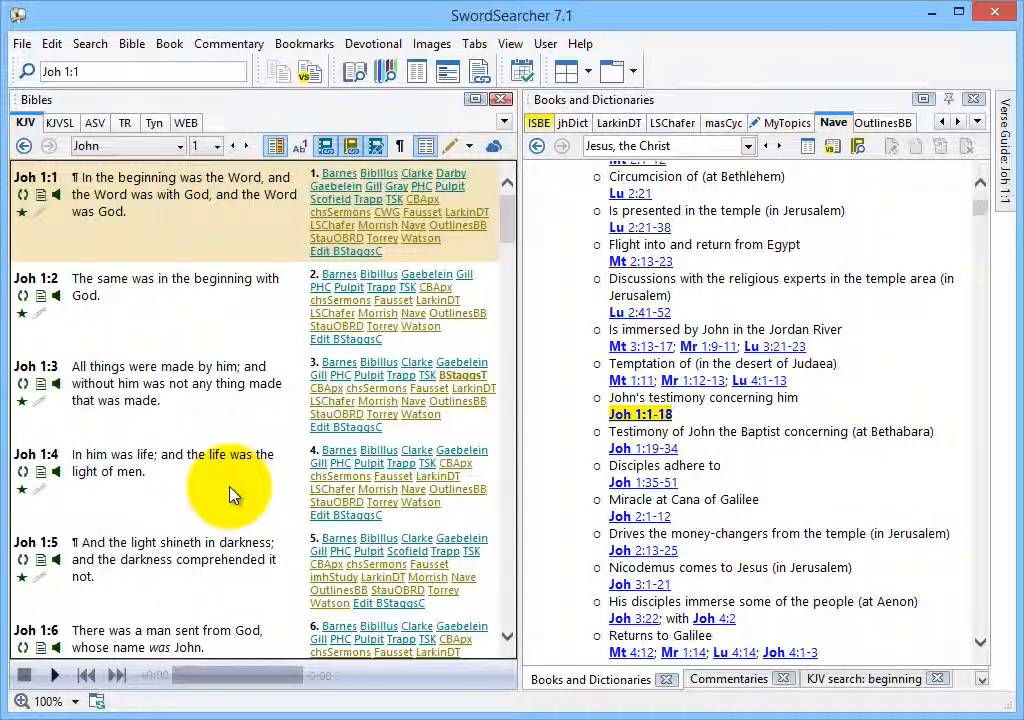
mouse_move(220, 487)
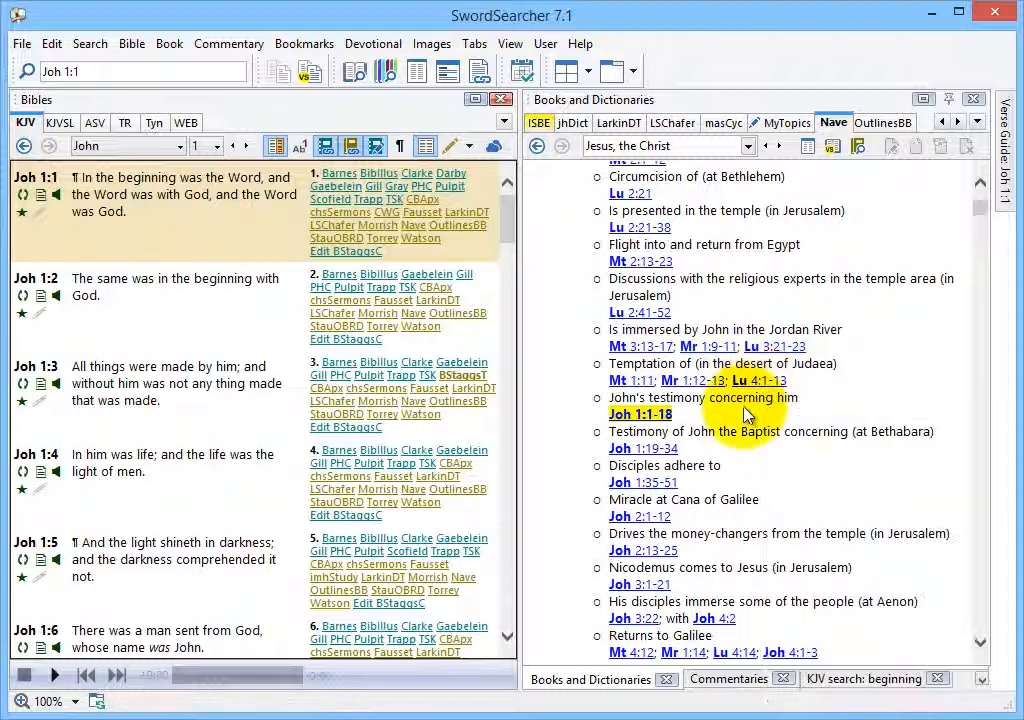
mouse_move(760, 380)
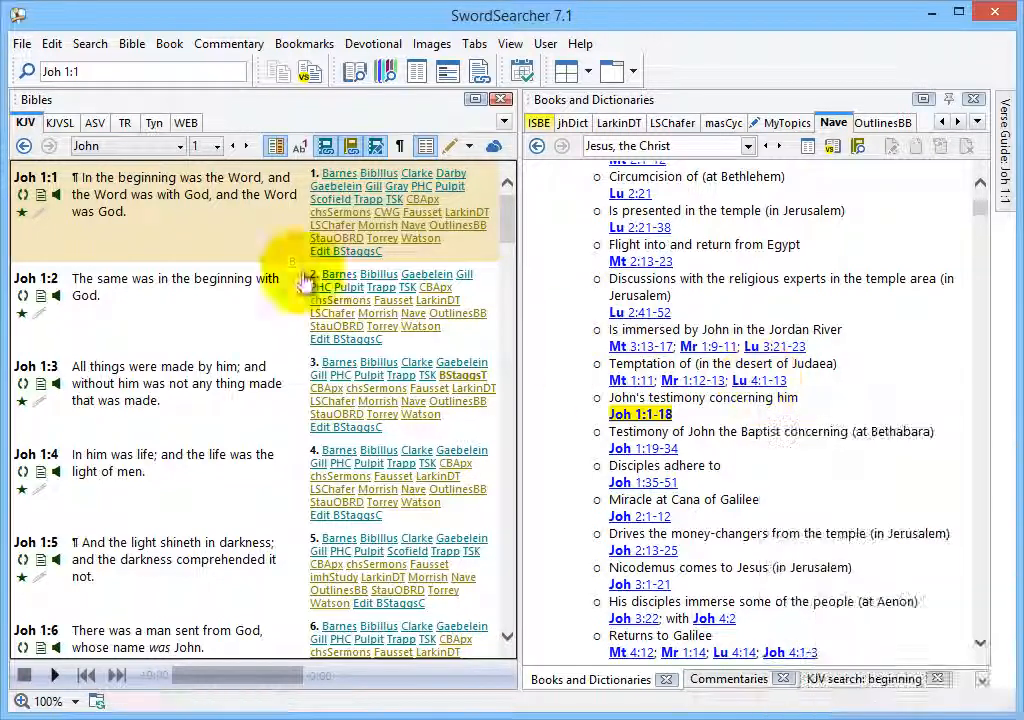
mouse_move(200, 375)
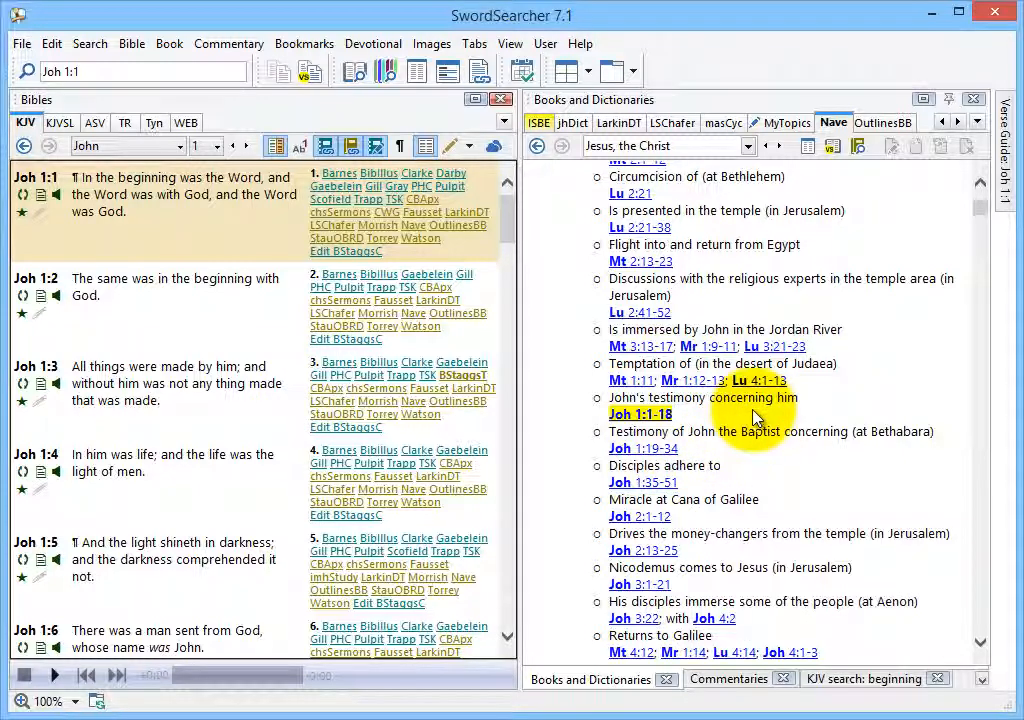
mouse_move(759, 381)
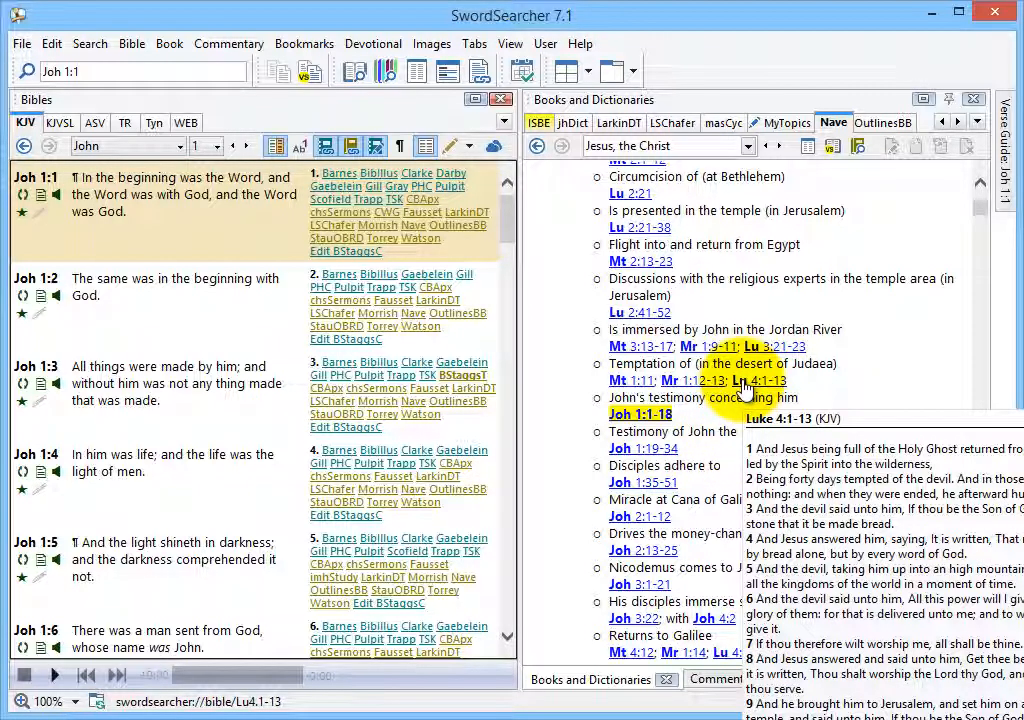
Right-click the Lu 4:1-13 link in Nave's 'Jesus, the Christ' topic.
right_click(745, 381)
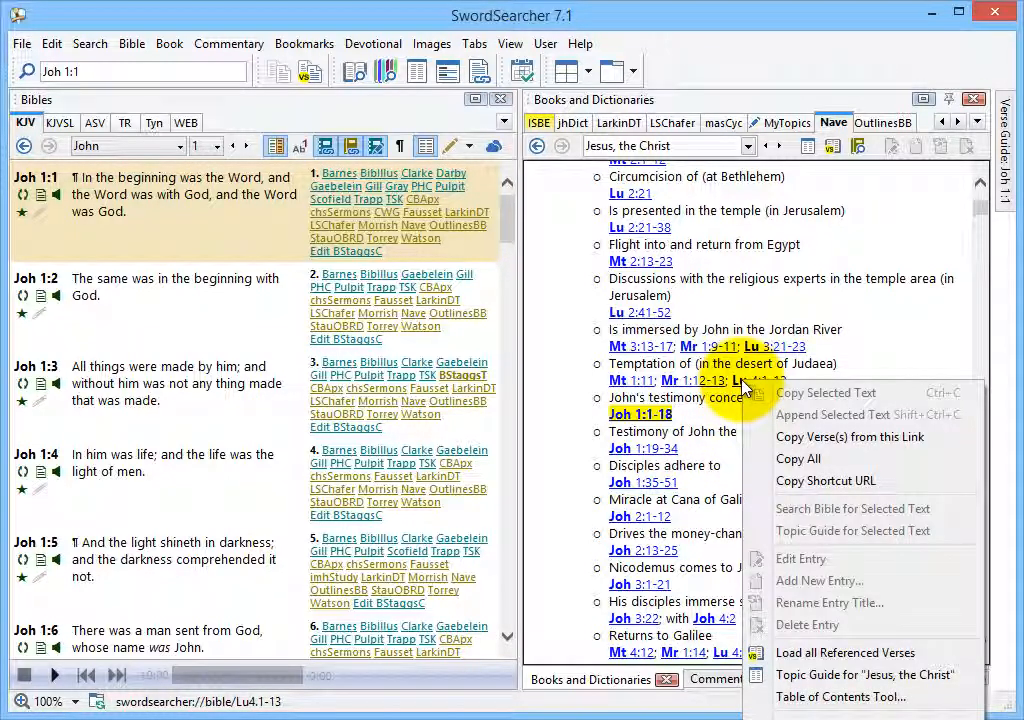
mouse_move(849, 437)
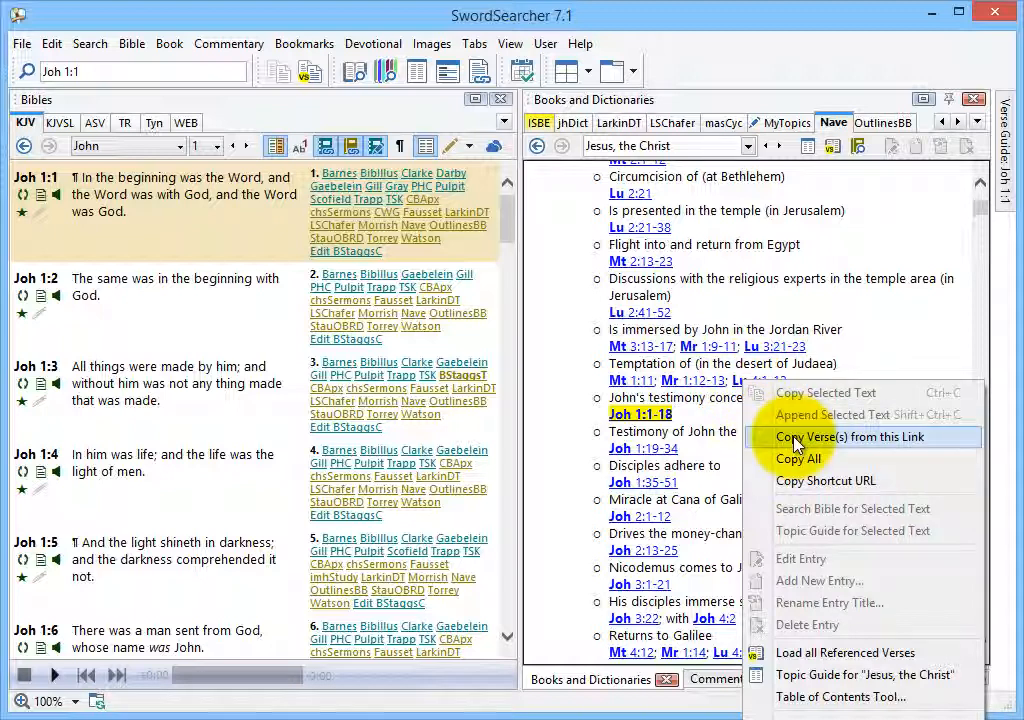
mouse_move(890, 446)
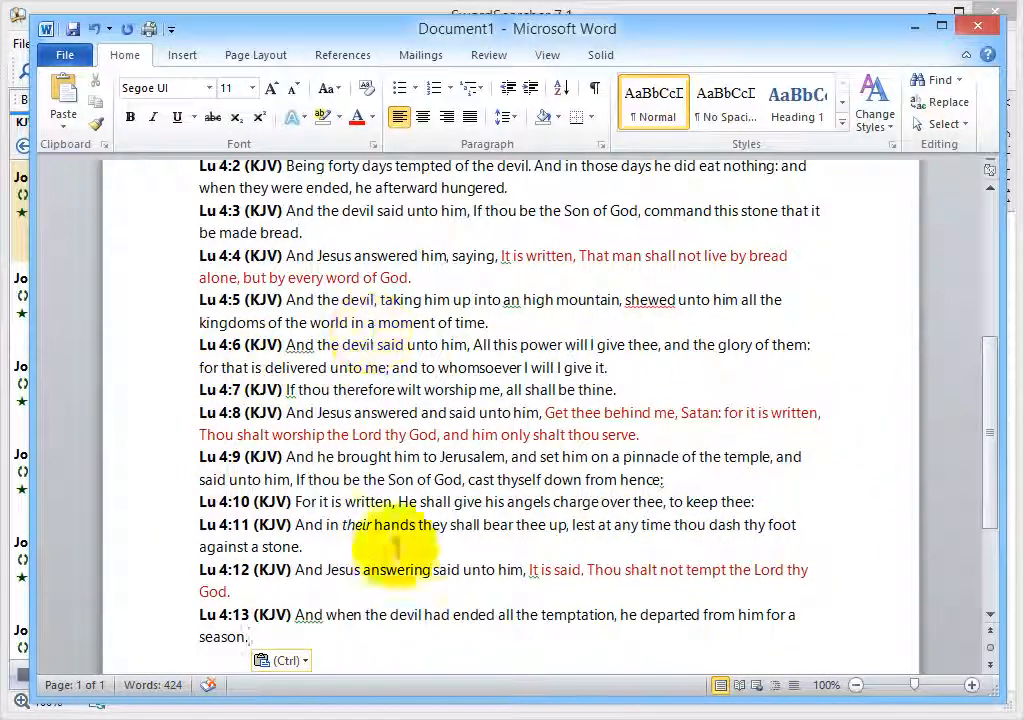
mouse_move(145, 388)
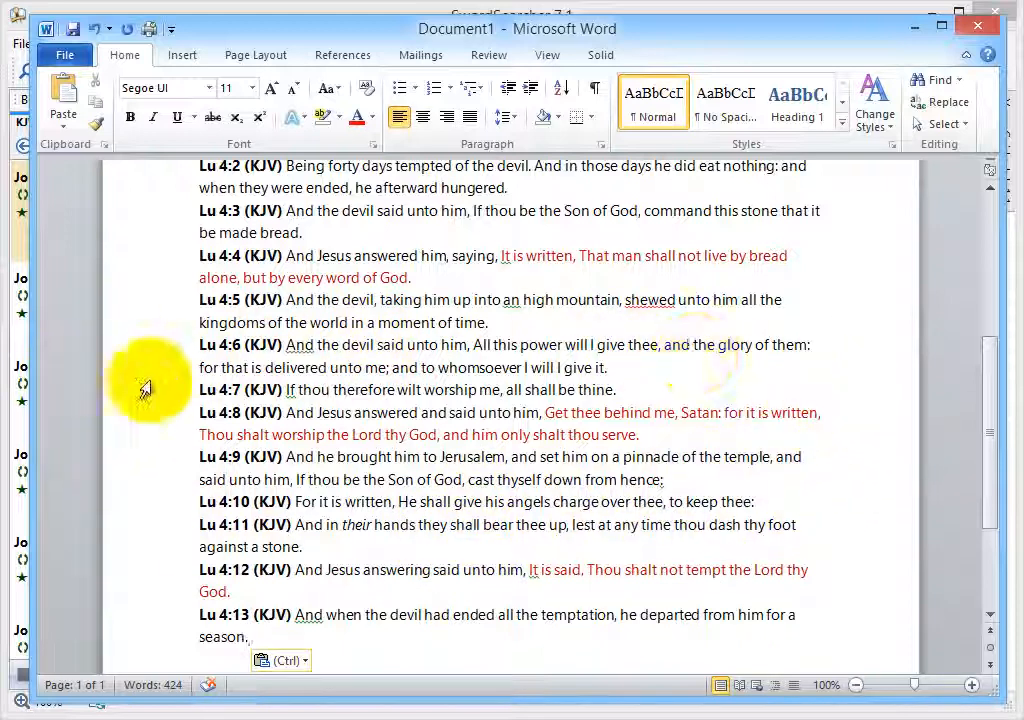